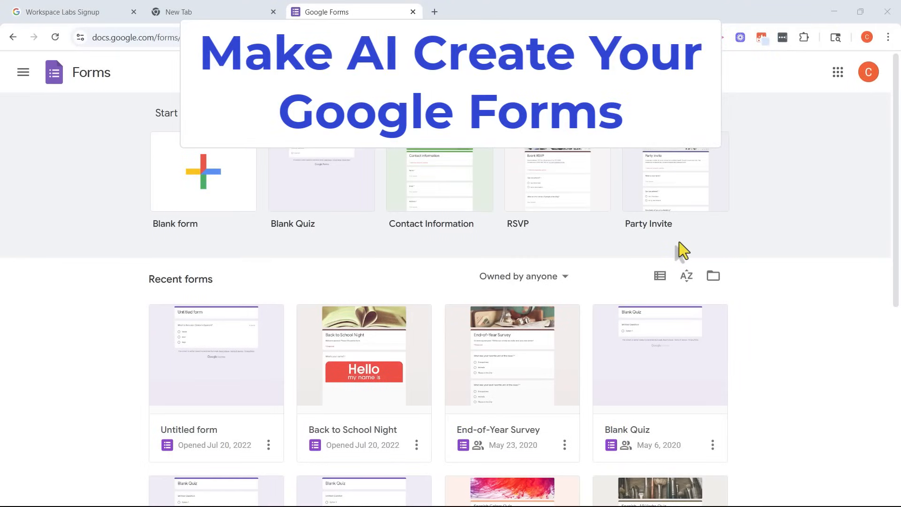
{"action": "mouse_move", "coordinate": [785, 233]}
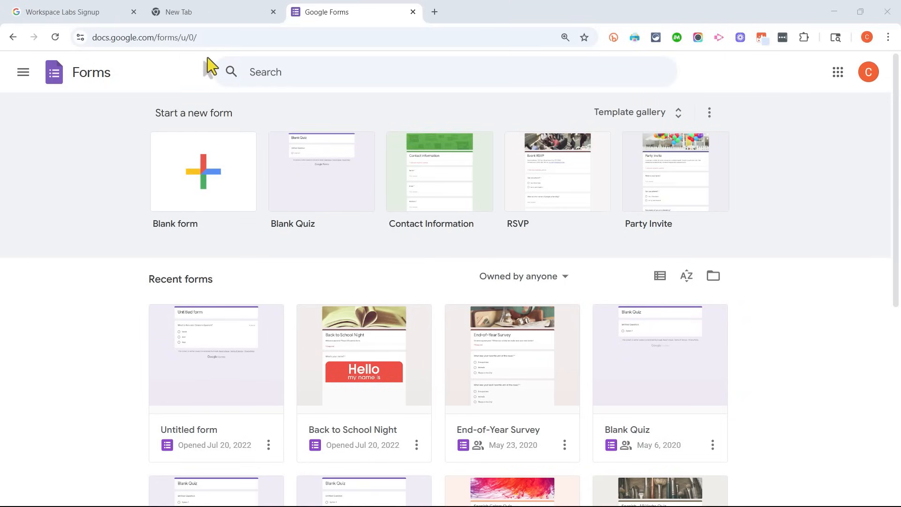
- Bring up the Workspace Labs signup page
{"action": "scroll", "scroll_direction": "down", "scroll_amount": 3}
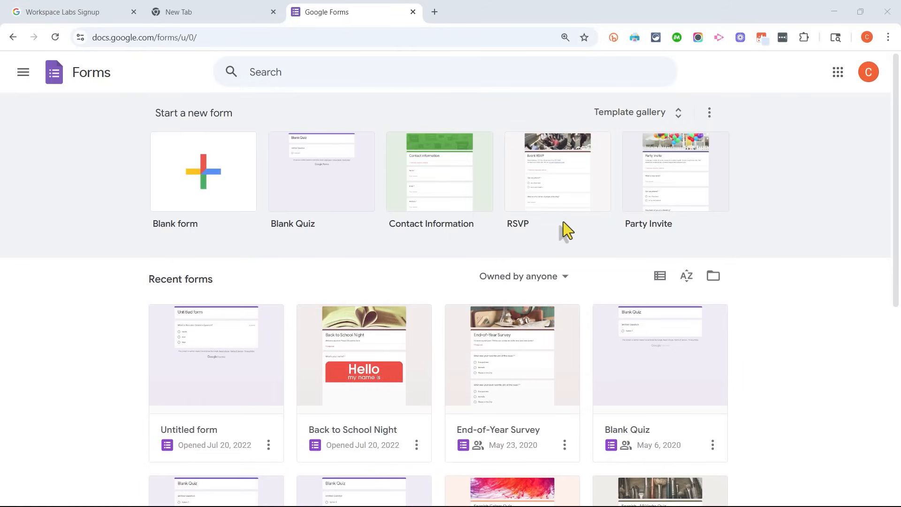
{"action": "mouse_move", "coordinate": [92, 87]}
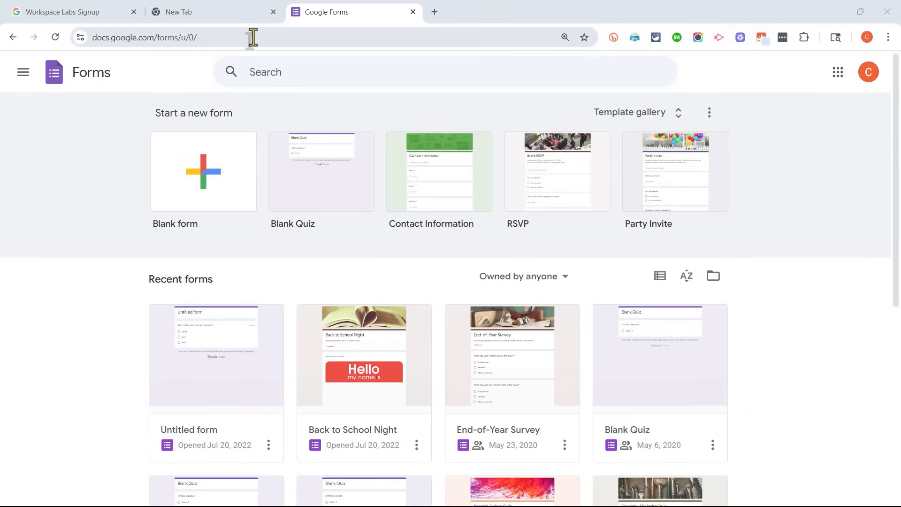
{"action": "left_click", "coordinate": [201, 11]}
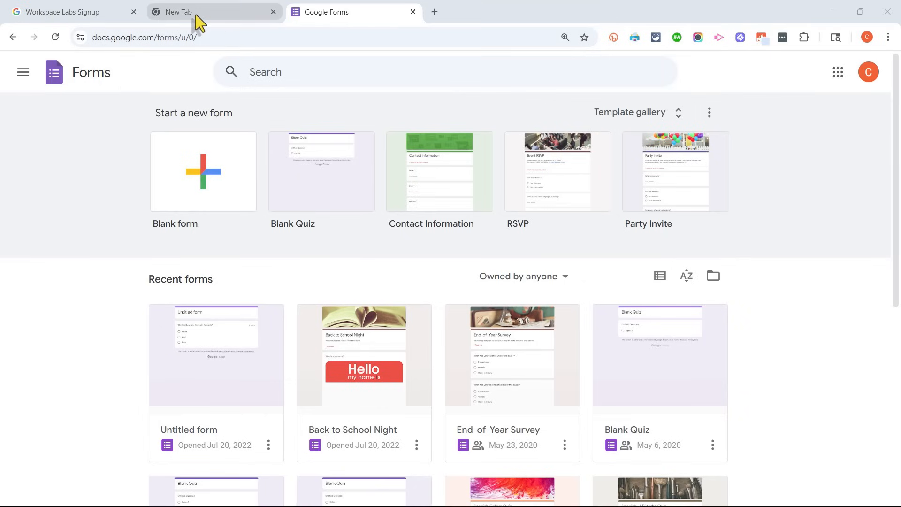
{"action": "mouse_move", "coordinate": [213, 11]}
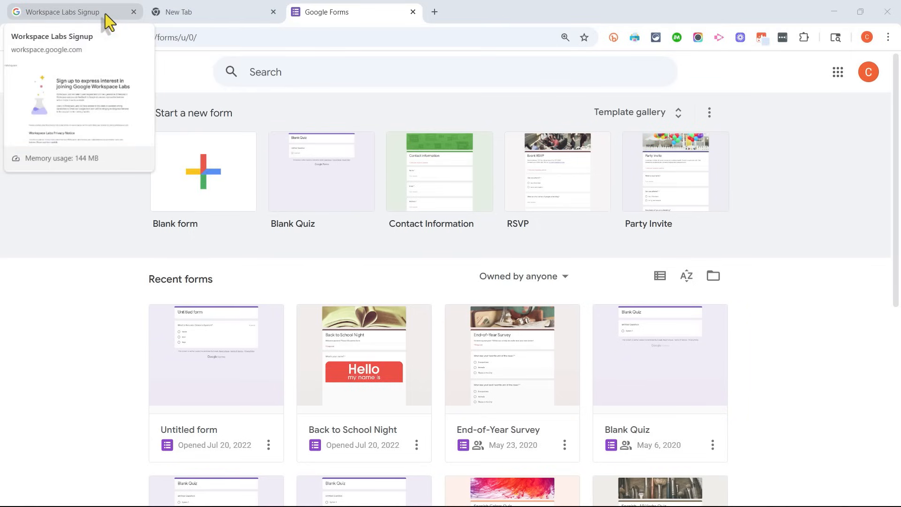
{"action": "left_click", "coordinate": [63, 11]}
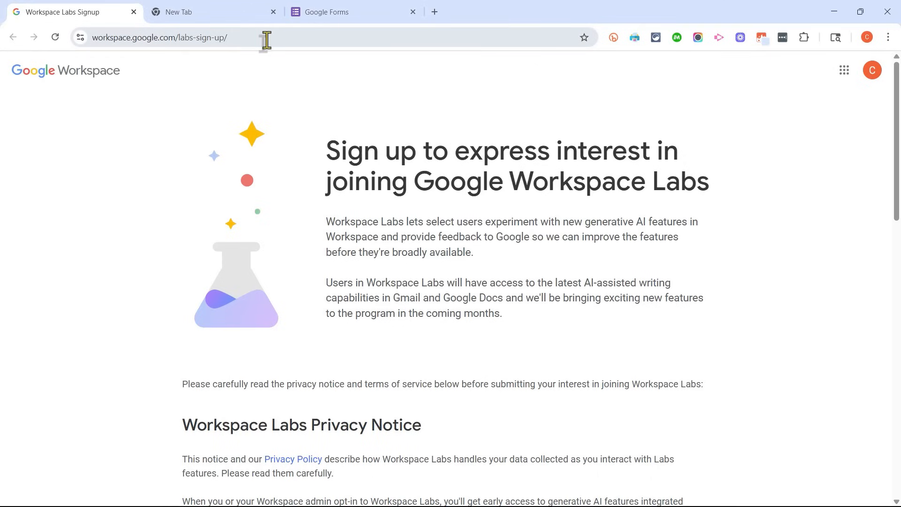
{"action": "mouse_move", "coordinate": [203, 38]}
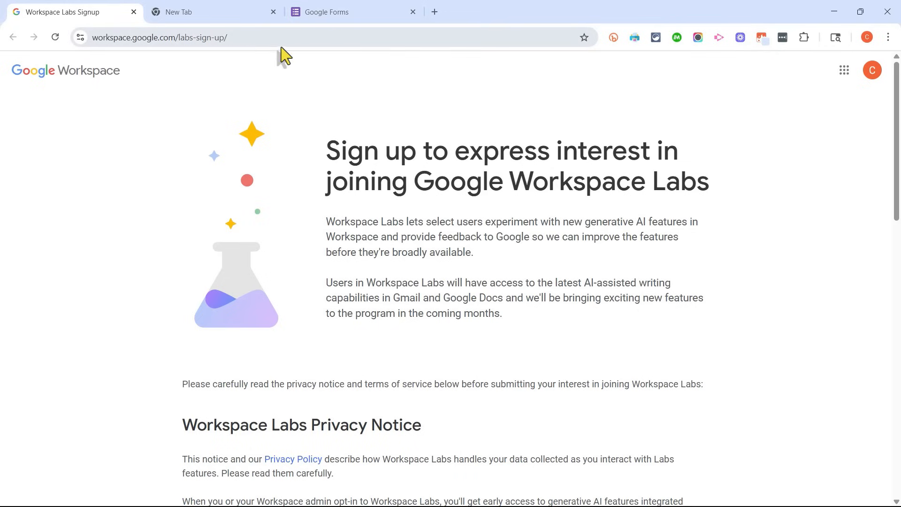
{"action": "mouse_move", "coordinate": [115, 50]}
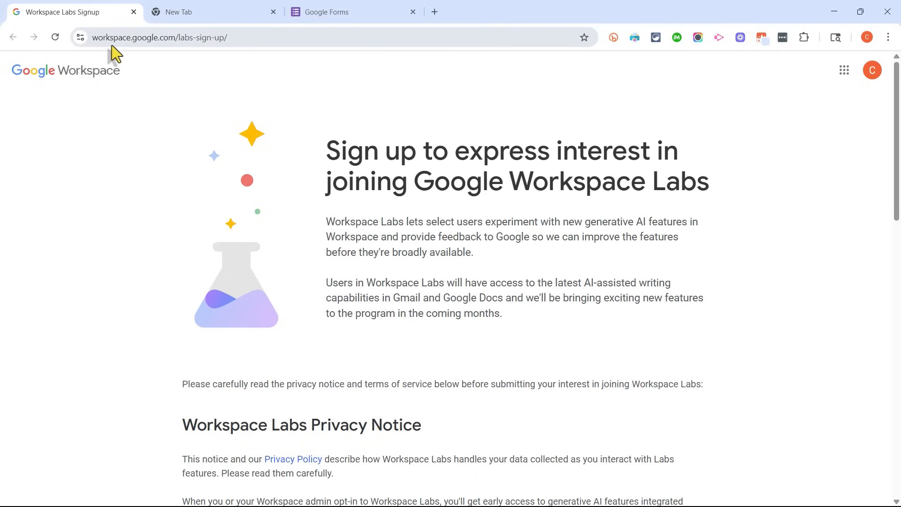
{"action": "mouse_move", "coordinate": [191, 57]}
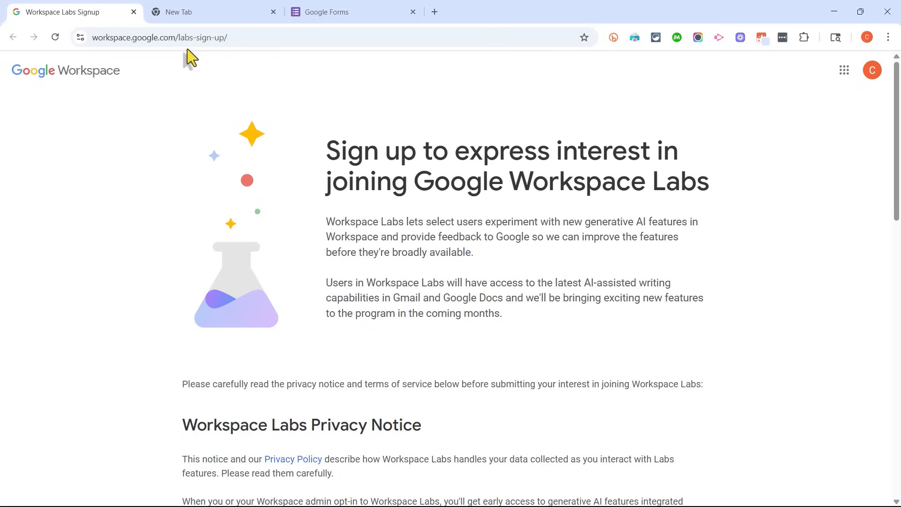
- Submit the Workspace Labs sign-up agreement with the acknowledgements agreed
{"action": "scroll", "scroll_direction": "down", "scroll_amount": 3}
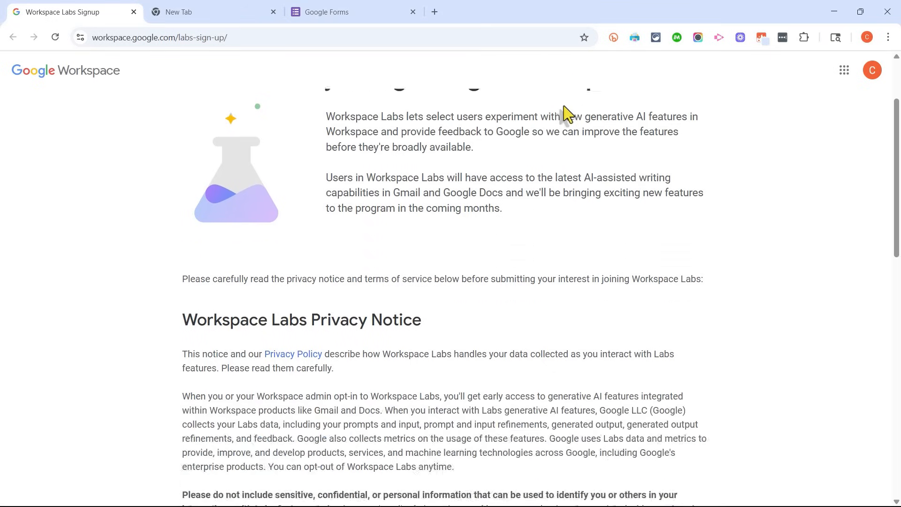
{"action": "scroll", "scroll_direction": "down", "scroll_amount": 3}
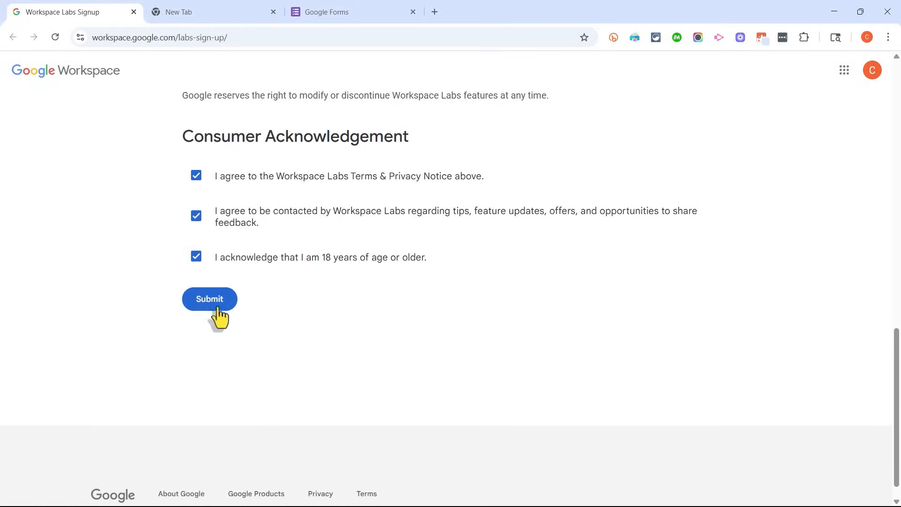
{"action": "left_click", "coordinate": [208, 299]}
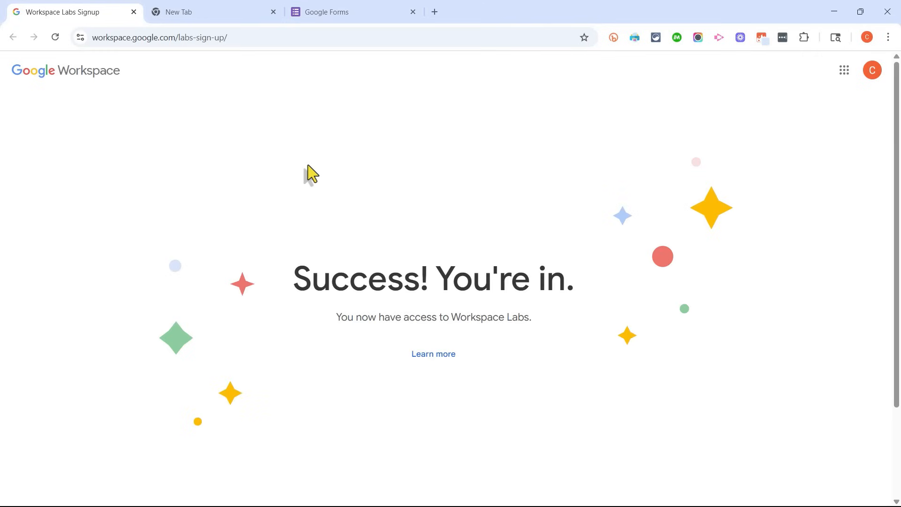
{"action": "mouse_move", "coordinate": [522, 351]}
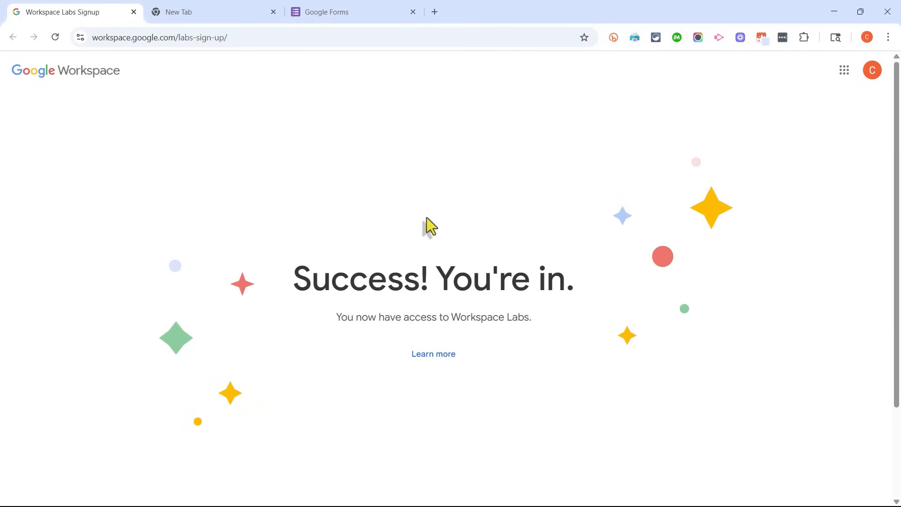
- Go to forms.new in the empty tab to create a new untitled form
{"action": "left_click", "coordinate": [206, 11]}
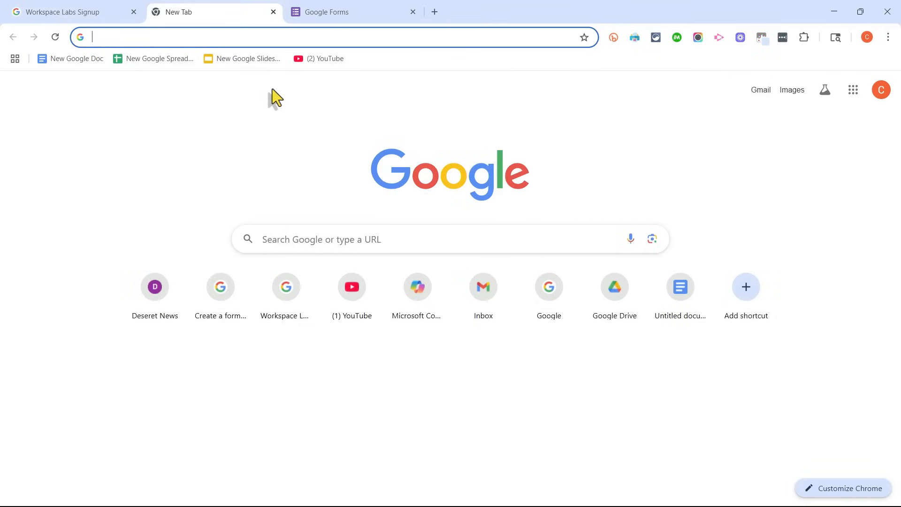
{"action": "mouse_move", "coordinate": [265, 95]}
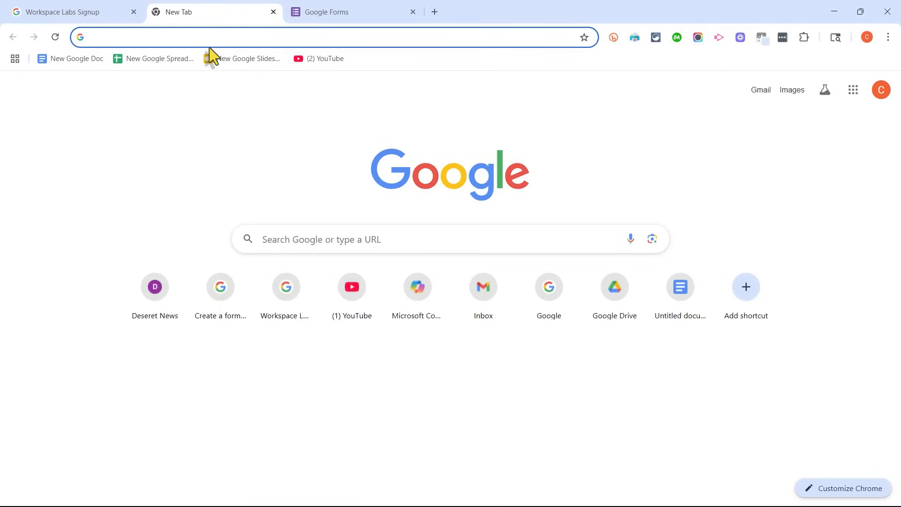
{"action": "left_click", "coordinate": [345, 11]}
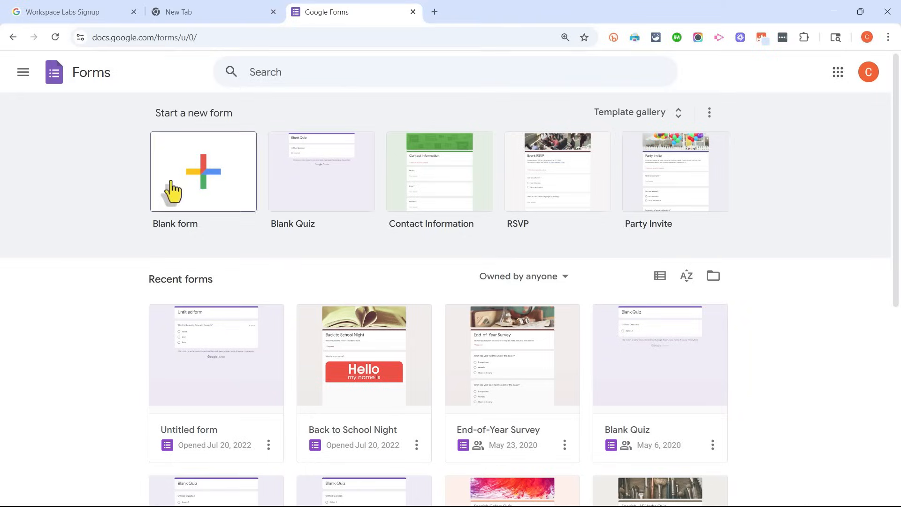
{"action": "left_click", "coordinate": [213, 11]}
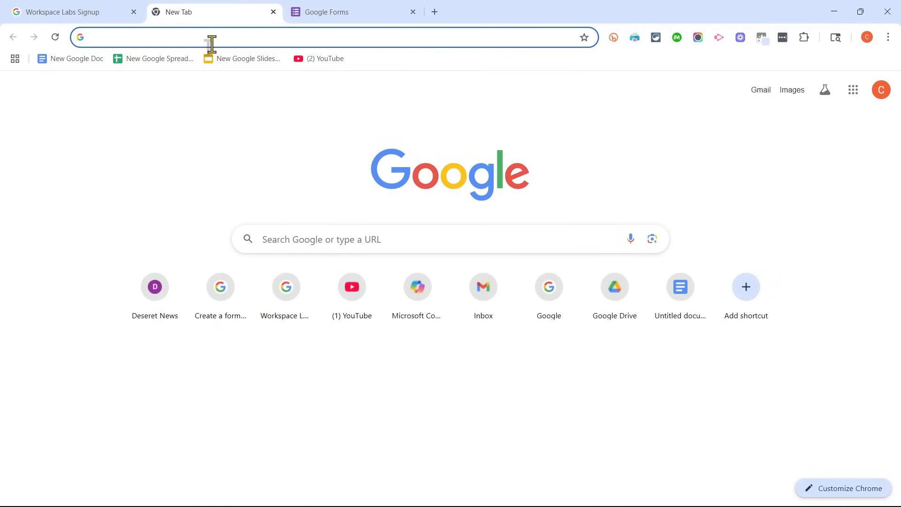
{"action": "type", "text": "forms.new"}
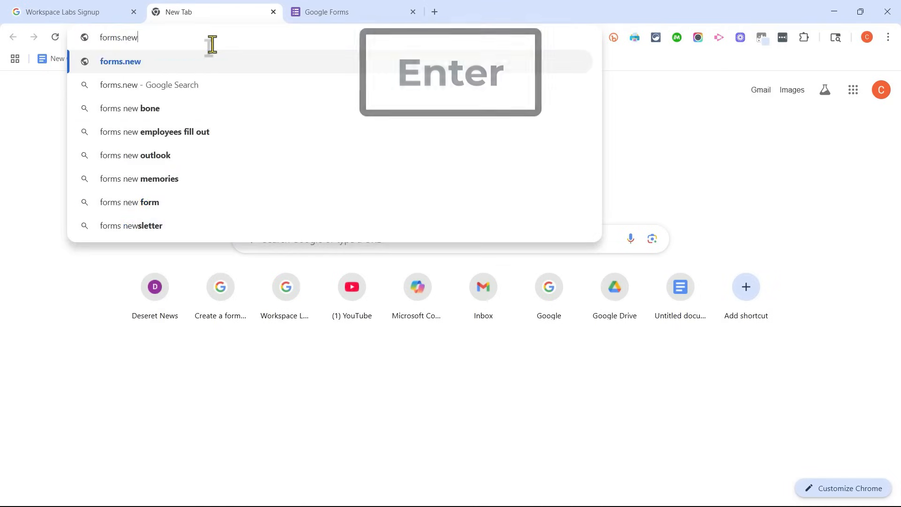
{"action": "key", "text": "Enter"}
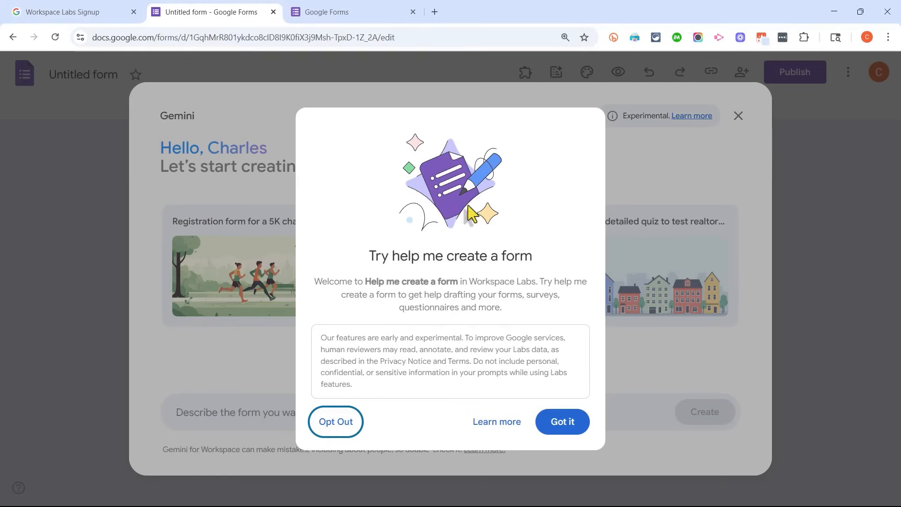
{"action": "mouse_move", "coordinate": [355, 256]}
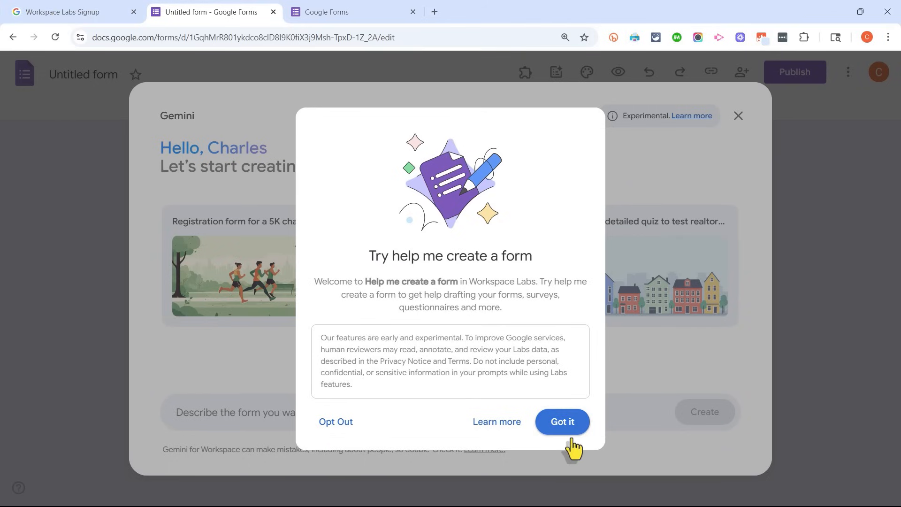
- Accept the 'Help me create a form' notice with Got it
{"action": "left_click", "coordinate": [561, 422]}
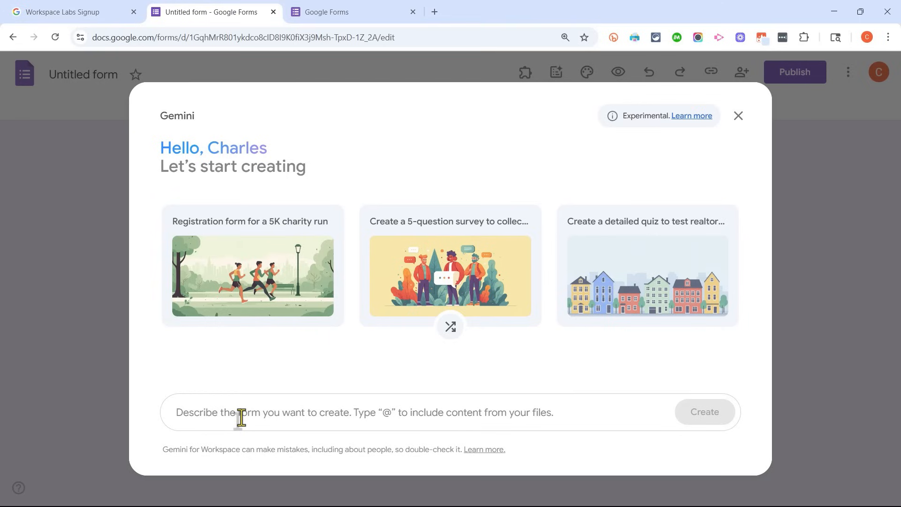
- Write the prompt 'End of school year survey for my Geometry students' in Gemini's panel
{"action": "type", "text": "End of school year survey for"}
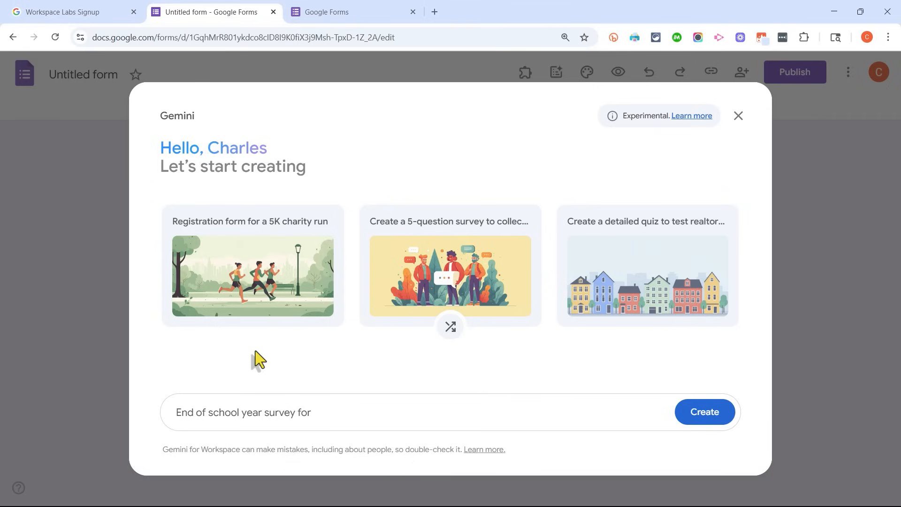
{"action": "left_click", "coordinate": [314, 412]}
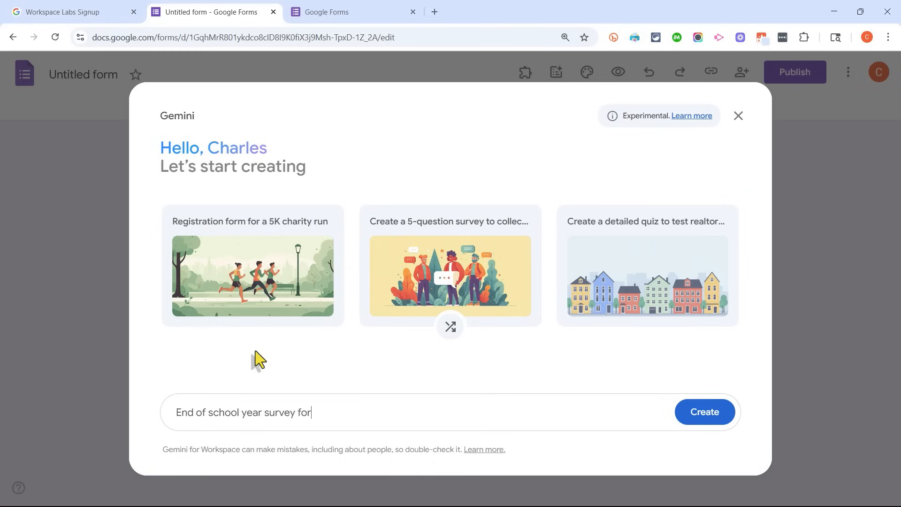
{"action": "type", "text": "my Geometry students. Create questions that will help determine the"}
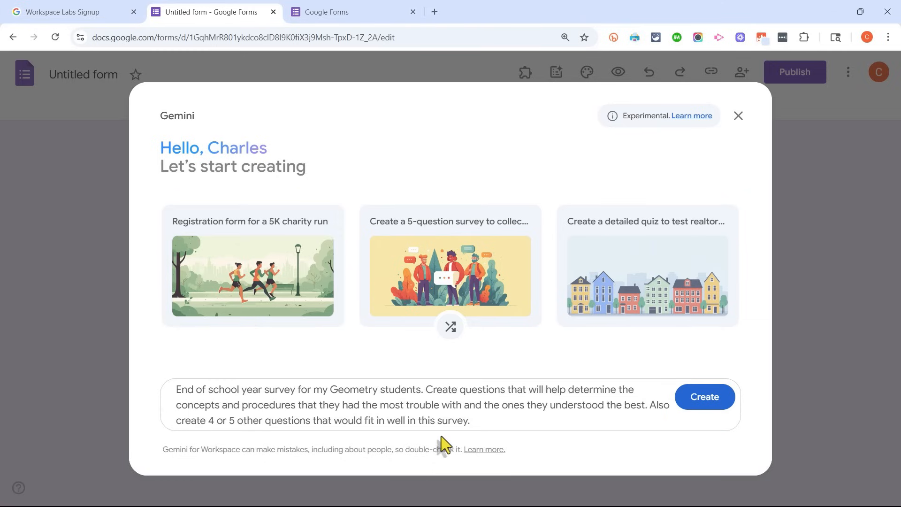
{"action": "mouse_move", "coordinate": [281, 397]}
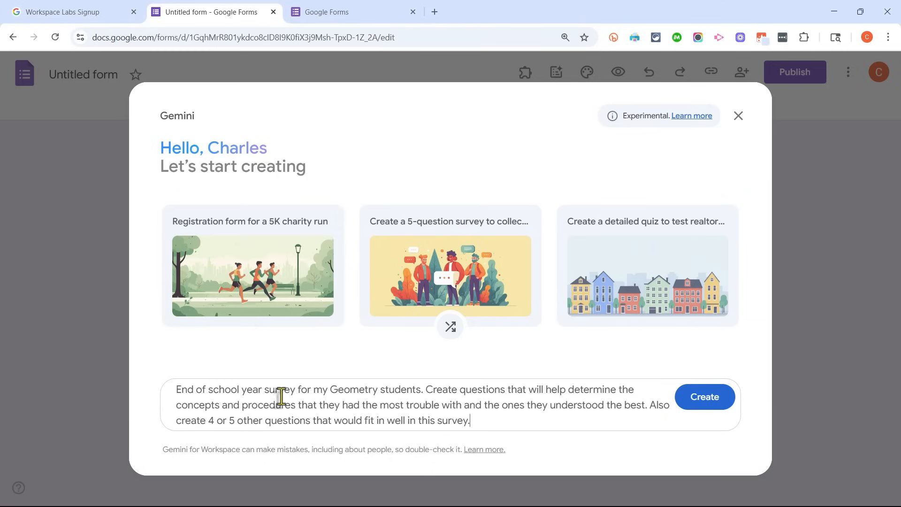
{"action": "mouse_move", "coordinate": [518, 409]}
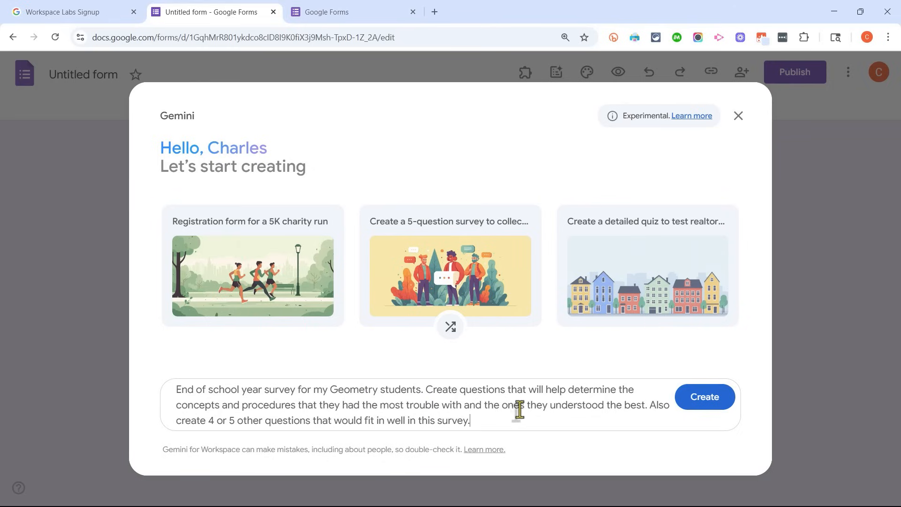
{"action": "mouse_move", "coordinate": [588, 398]}
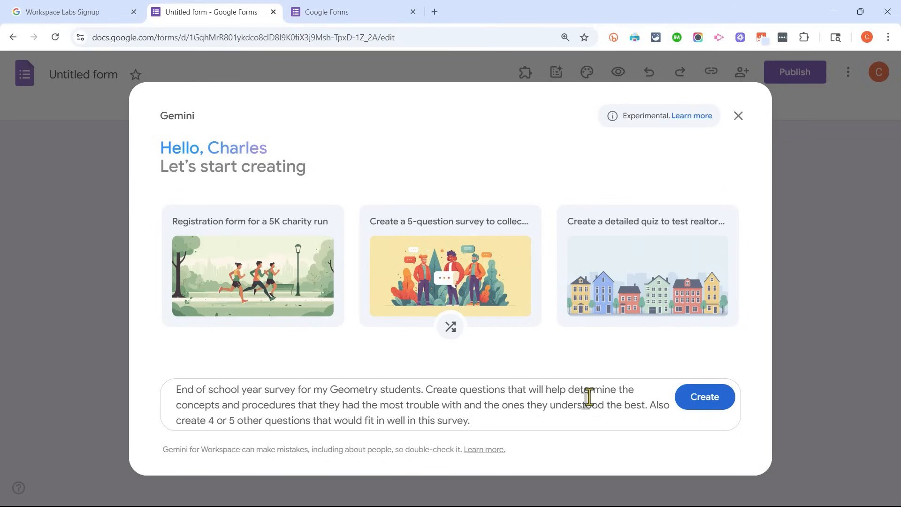
{"action": "mouse_move", "coordinate": [452, 424]}
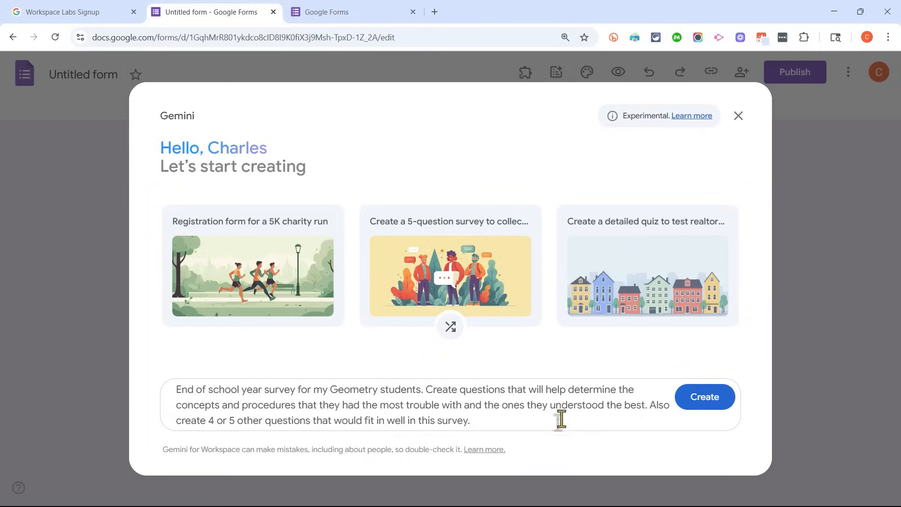
- Create Gemini's draft survey from the prompt and scroll through its suggested questions
{"action": "left_click", "coordinate": [704, 396]}
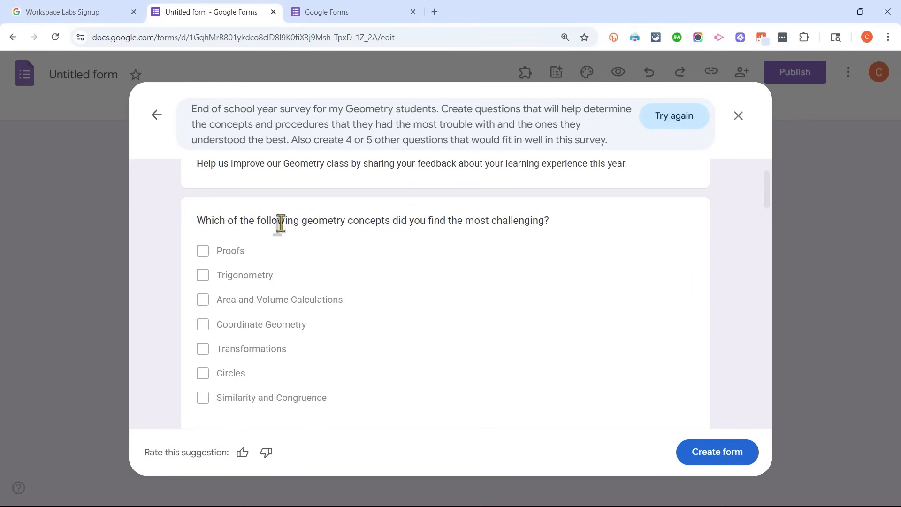
{"action": "left_click_drag", "start_coordinate": [282, 220], "coordinate": [320, 220]}
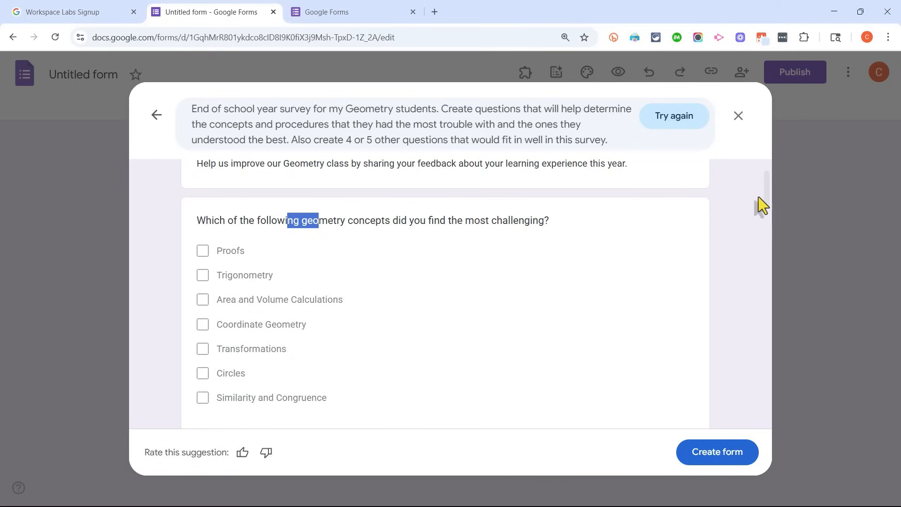
{"action": "scroll", "scroll_direction": "down", "scroll_amount": 3}
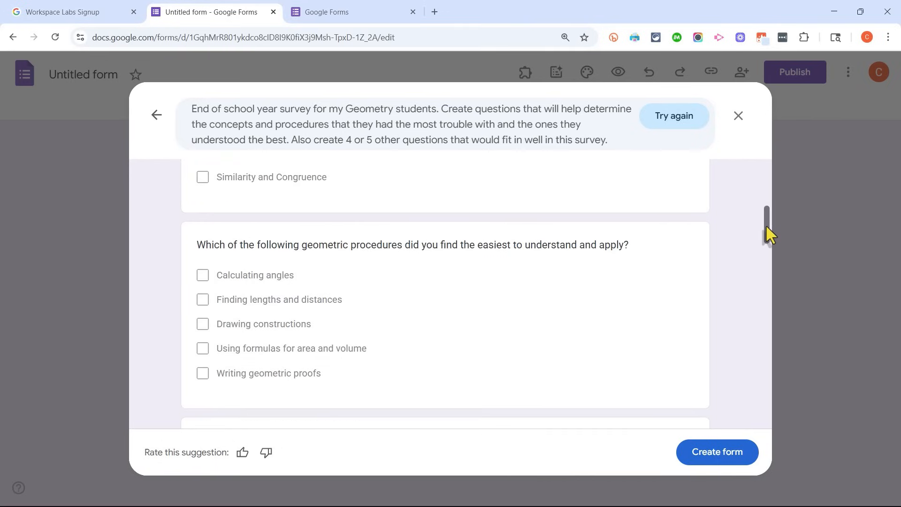
{"action": "scroll", "scroll_direction": "down", "scroll_amount": 3}
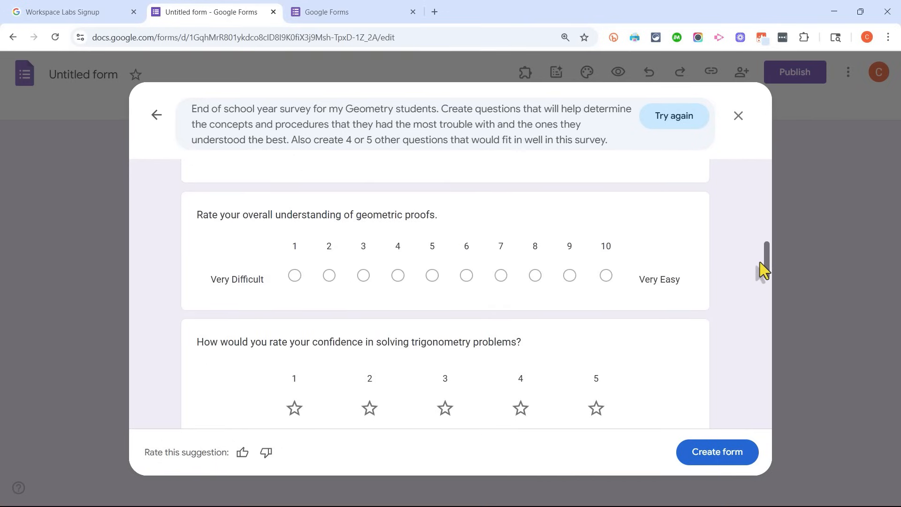
{"action": "scroll", "scroll_direction": "down", "scroll_amount": 3}
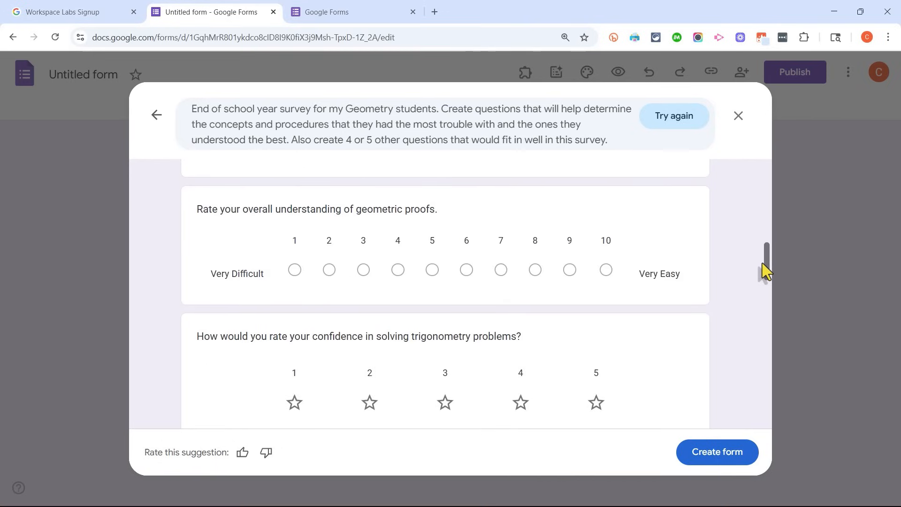
{"action": "scroll", "scroll_direction": "down", "scroll_amount": 3}
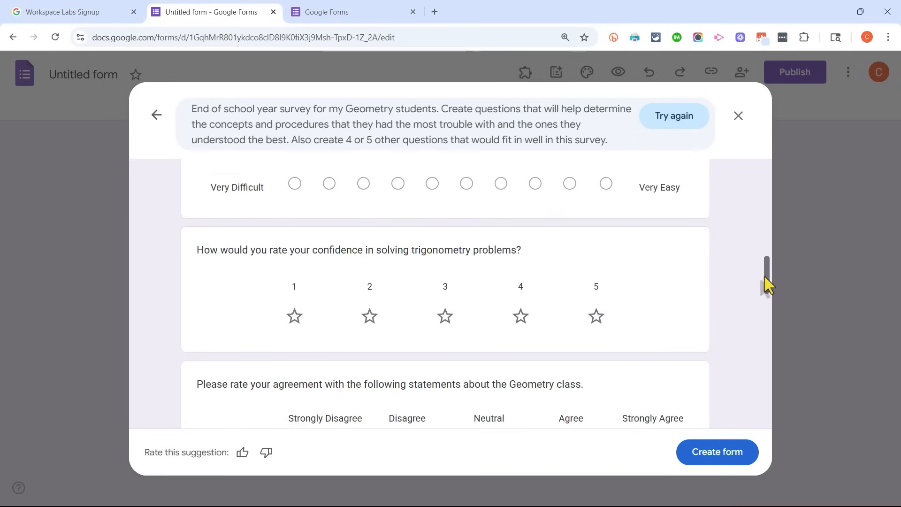
{"action": "scroll", "scroll_direction": "down", "scroll_amount": 3}
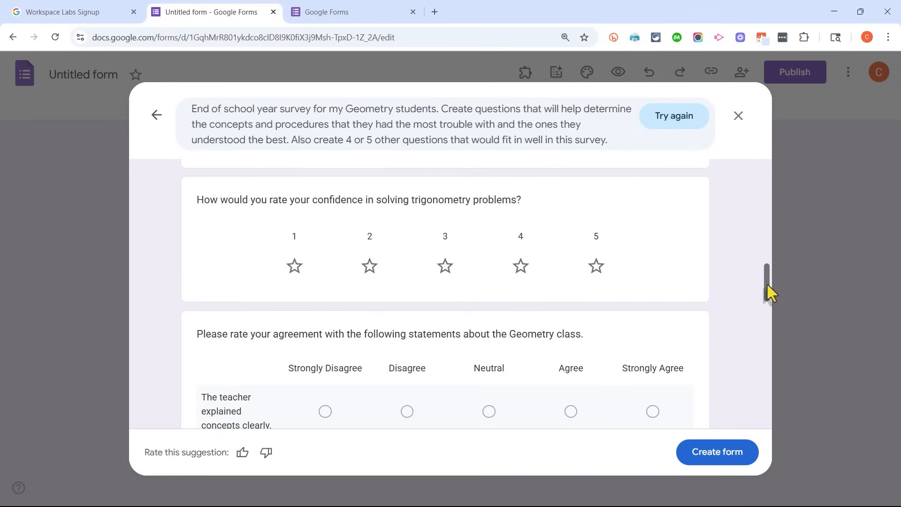
{"action": "scroll", "scroll_direction": "down", "scroll_amount": 3}
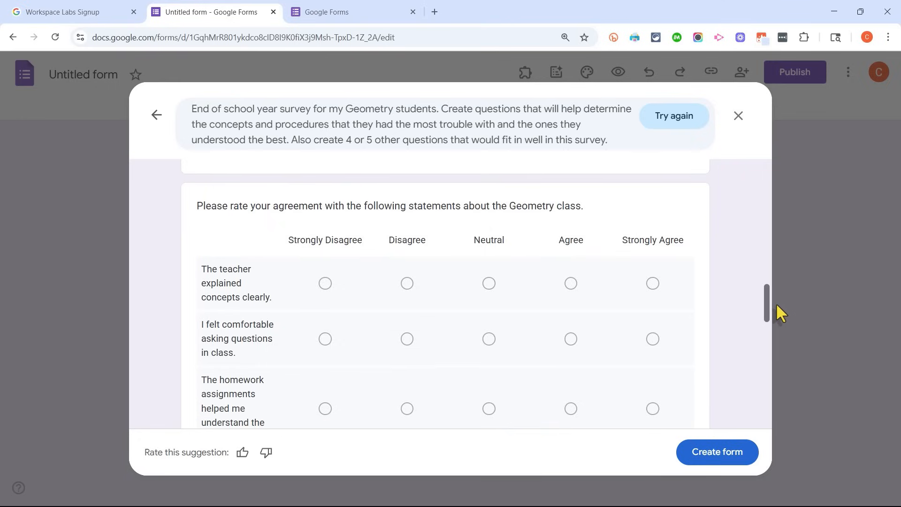
{"action": "scroll", "scroll_direction": "down", "scroll_amount": 3}
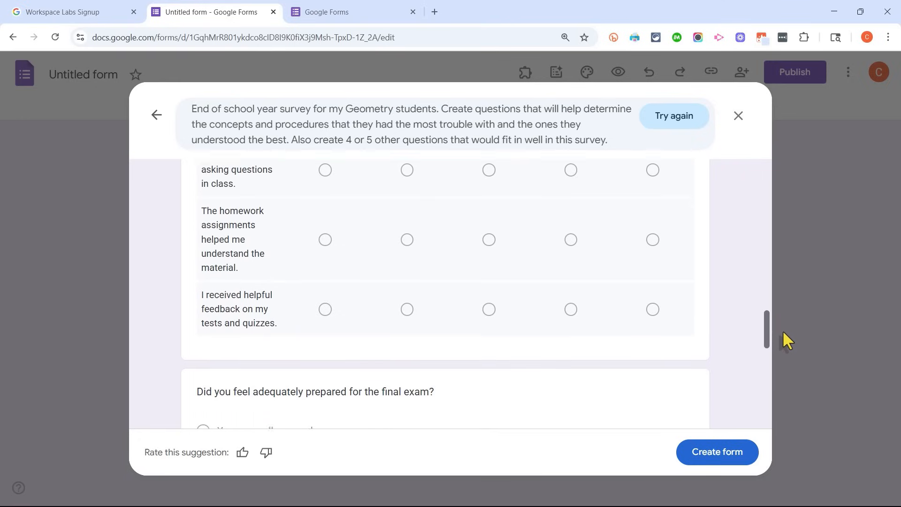
{"action": "scroll", "scroll_direction": "down", "scroll_amount": 3}
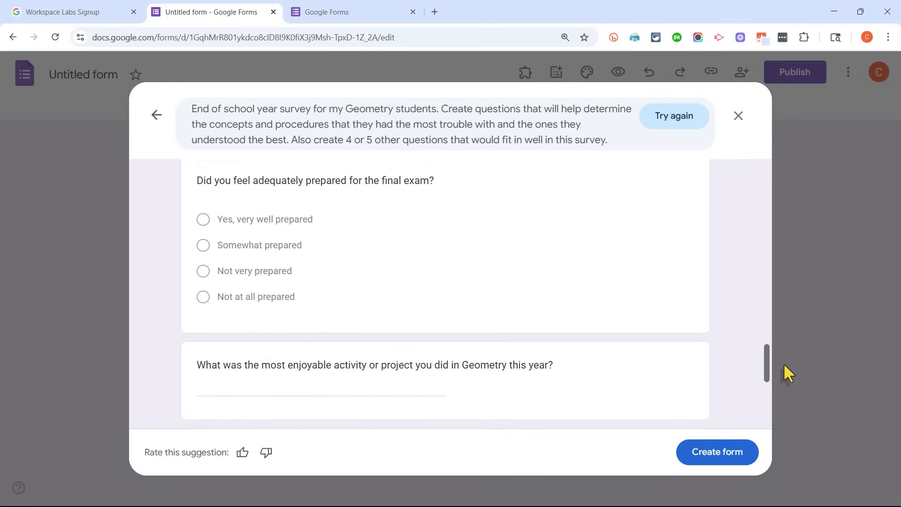
{"action": "scroll", "scroll_direction": "down", "scroll_amount": 3}
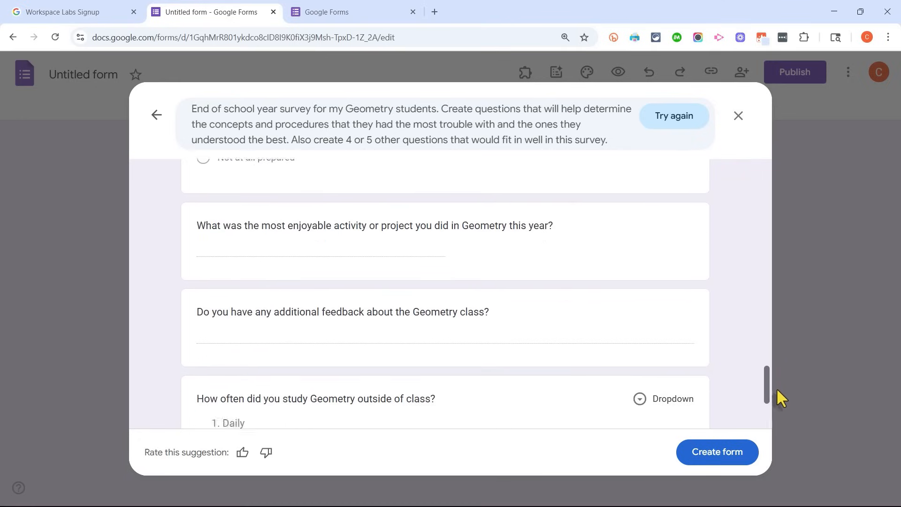
{"action": "scroll", "scroll_direction": "down", "scroll_amount": 3}
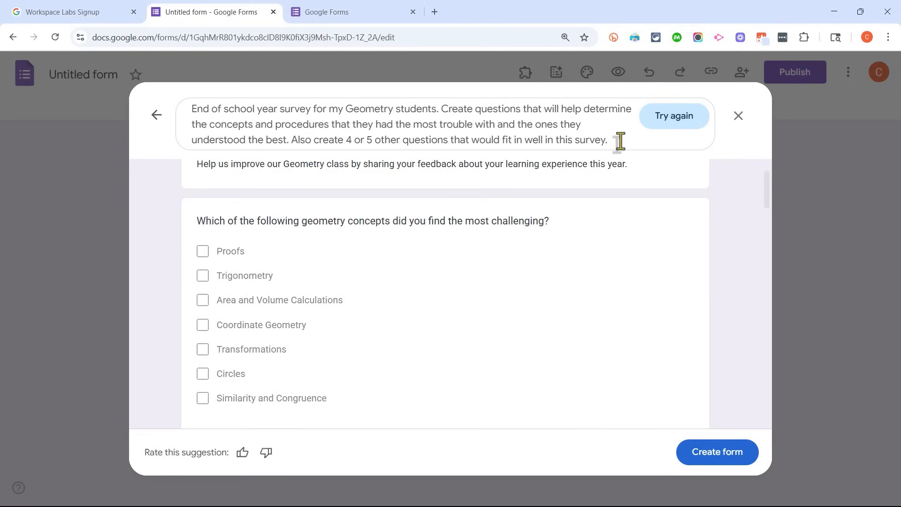
- Append 'Include a question about our student teacher.' and create the form from the draft
{"action": "type", "text": "Include a question about our student teacher."}
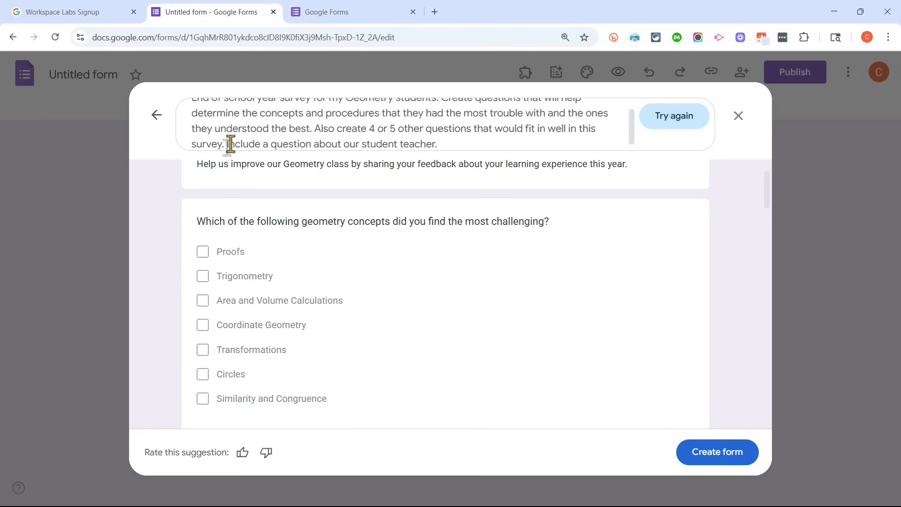
{"action": "mouse_move", "coordinate": [742, 476]}
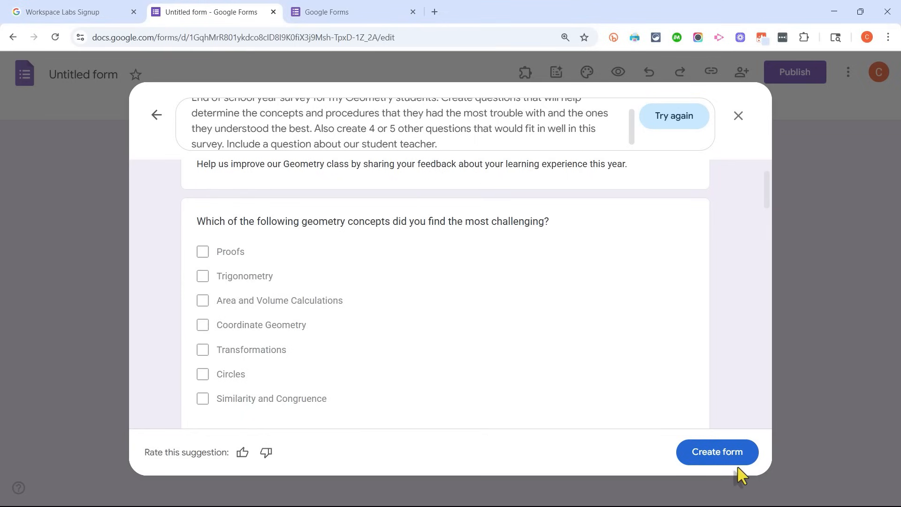
{"action": "left_click", "coordinate": [716, 452]}
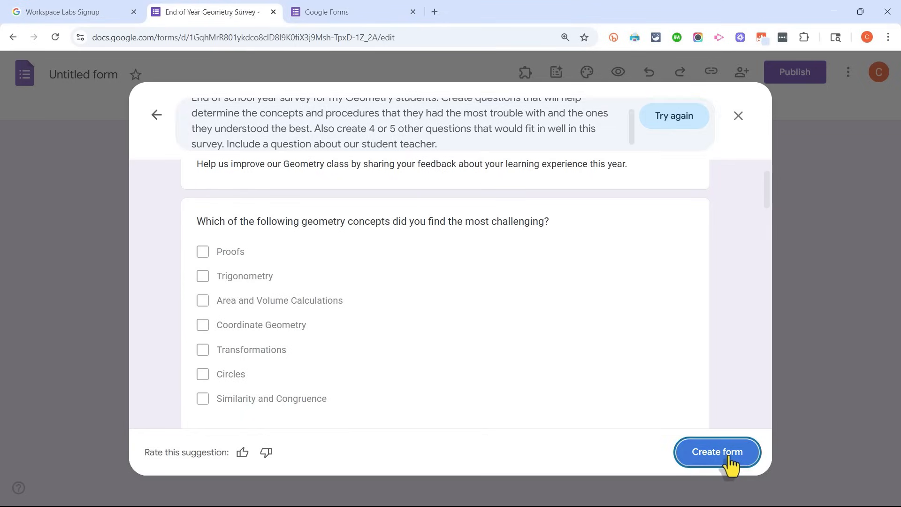
{"action": "left_click", "coordinate": [717, 452]}
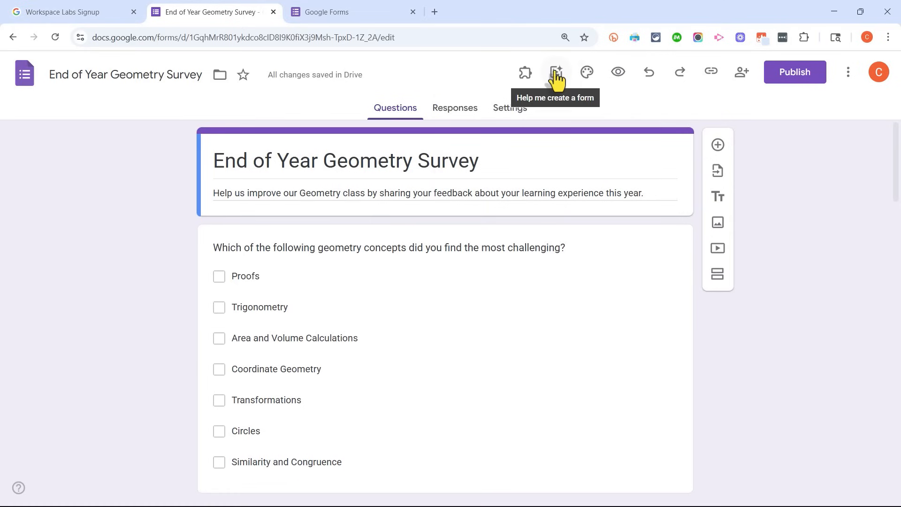
- Set the form's theme colour to the light blue swatch in the Theme panel
{"action": "left_click", "coordinate": [555, 73]}
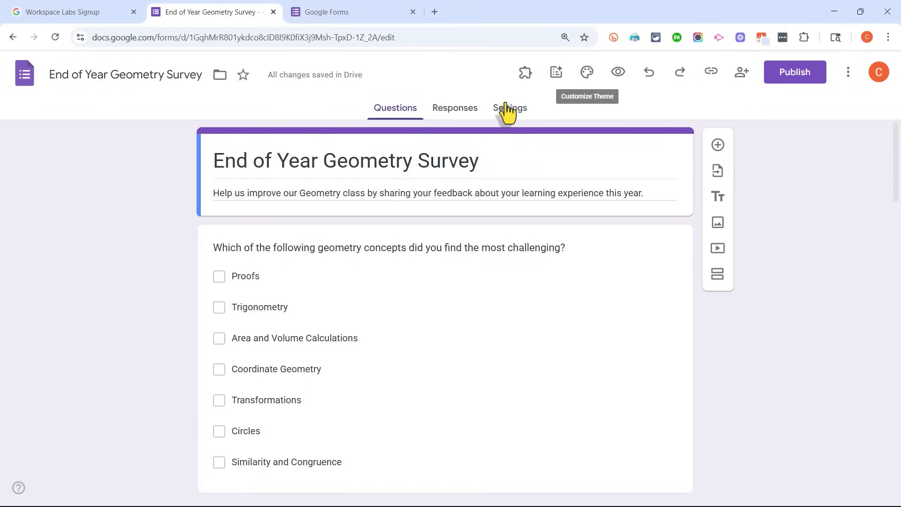
{"action": "mouse_move", "coordinate": [585, 74]}
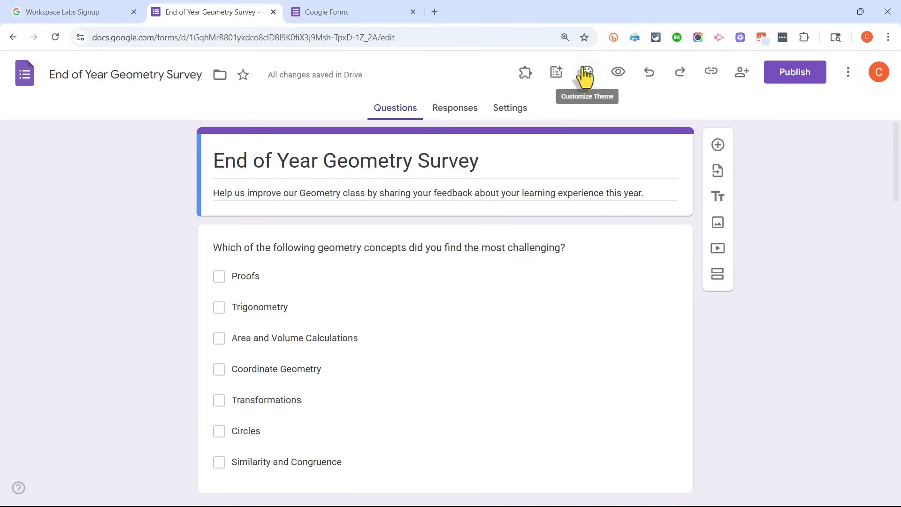
{"action": "left_click", "coordinate": [586, 73]}
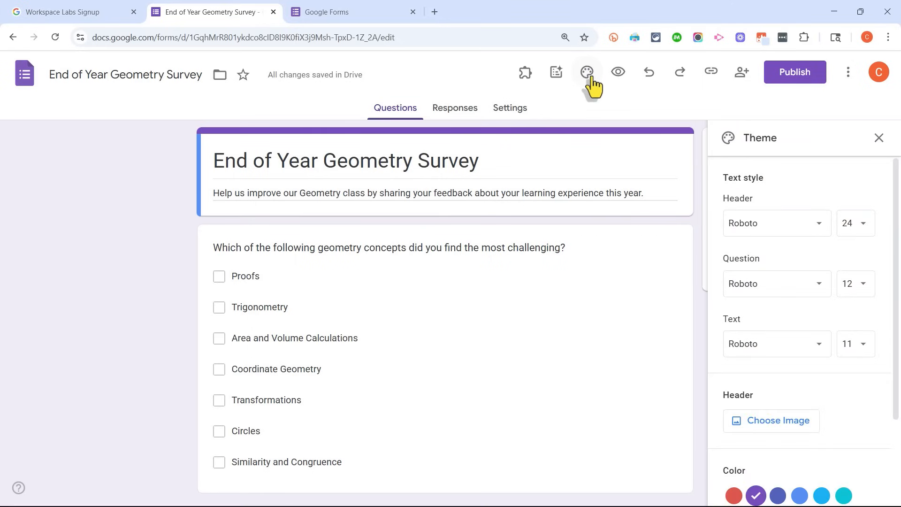
{"action": "scroll", "scroll_direction": "down", "scroll_amount": 3}
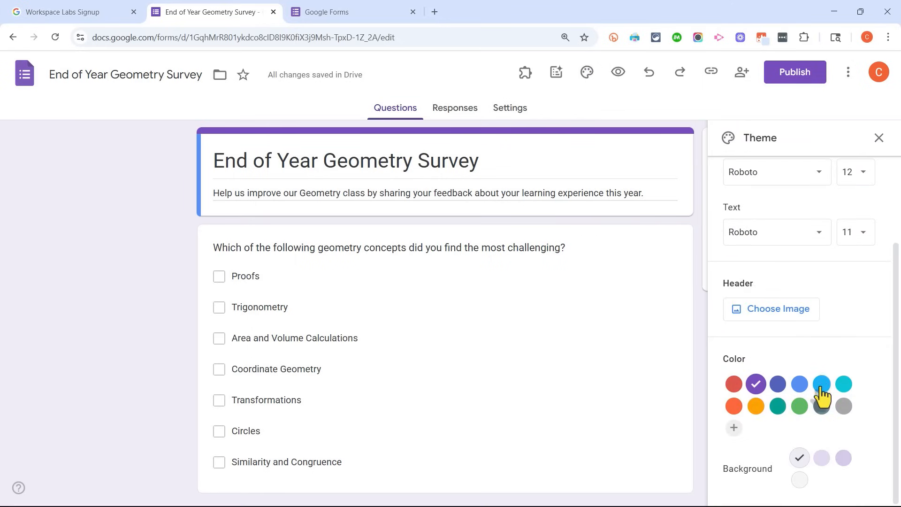
{"action": "left_click", "coordinate": [821, 384]}
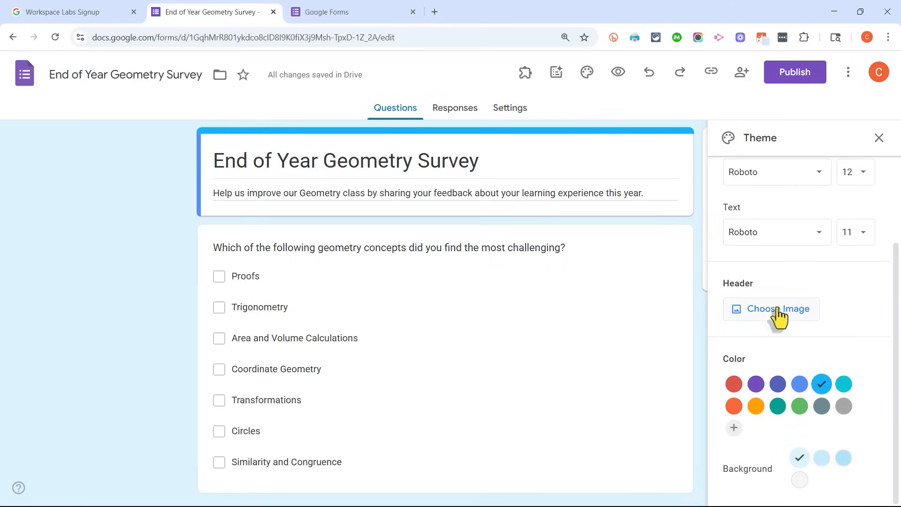
- Insert the purple spheres picture from the Themes gallery as the header image
{"action": "left_click", "coordinate": [777, 309]}
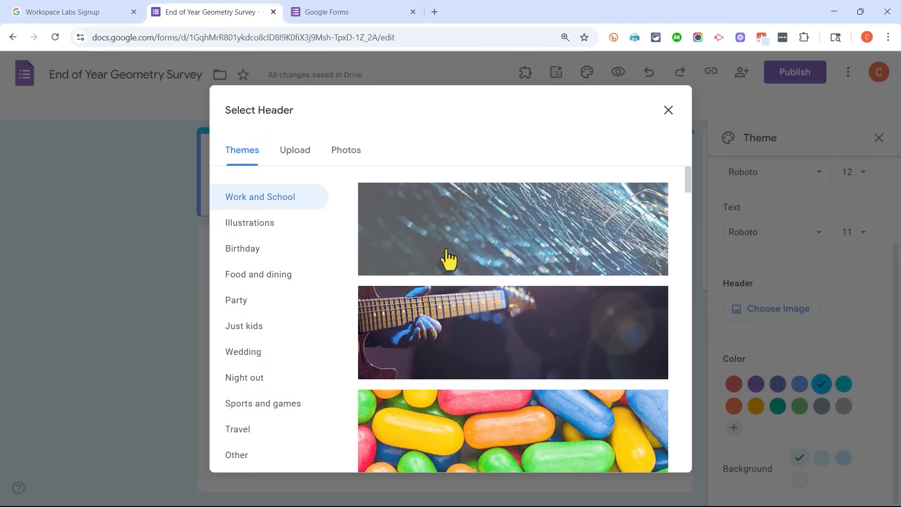
{"action": "scroll", "scroll_direction": "down", "scroll_amount": 3}
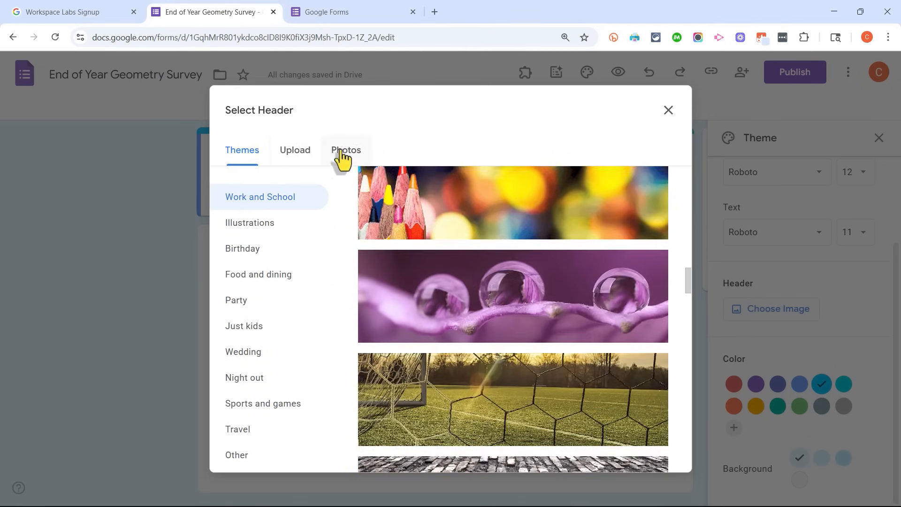
{"action": "left_click", "coordinate": [347, 150]}
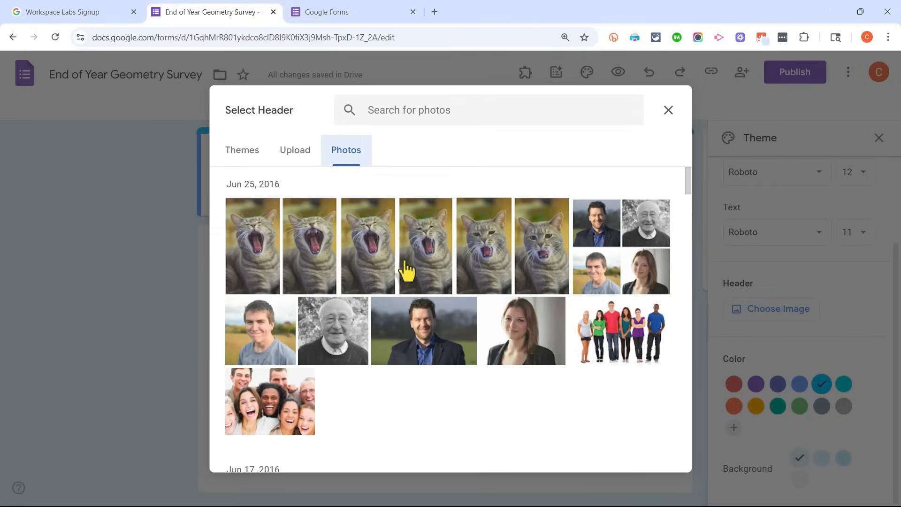
{"action": "left_click", "coordinate": [241, 150]}
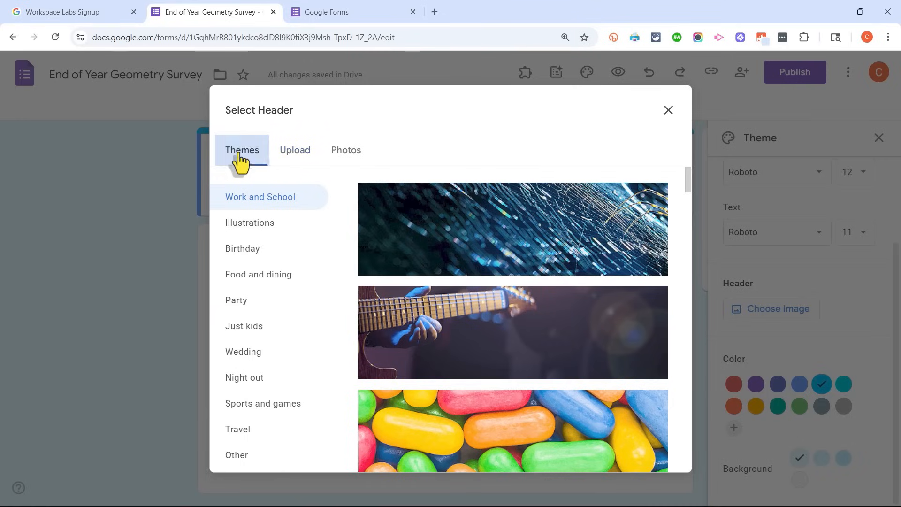
{"action": "left_click", "coordinate": [512, 276]}
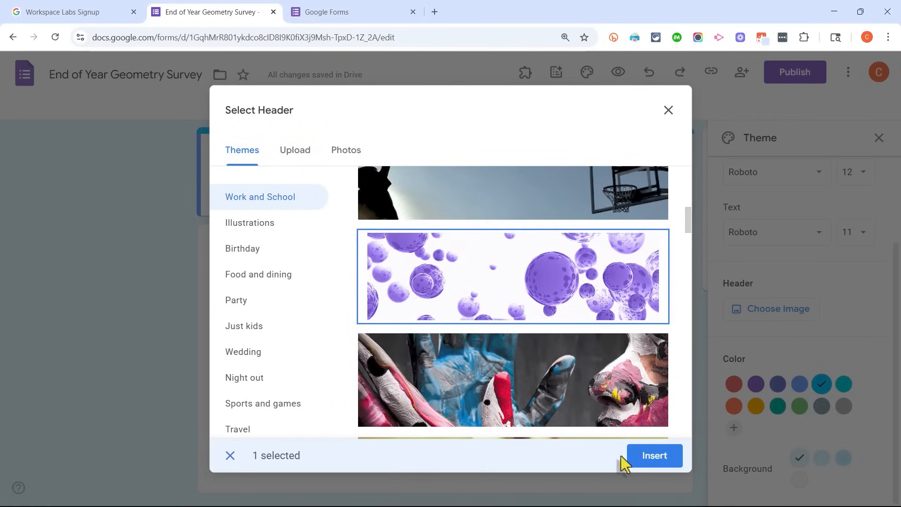
{"action": "left_click", "coordinate": [655, 456]}
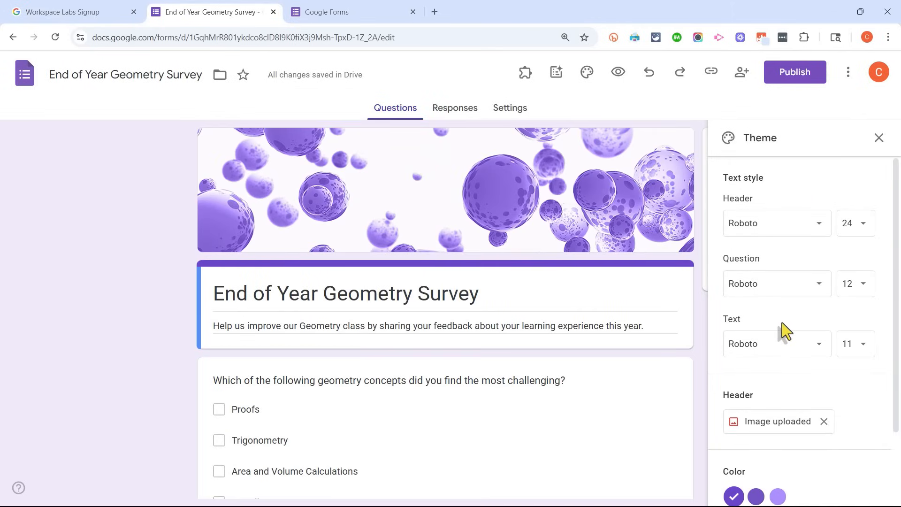
{"action": "mouse_move", "coordinate": [253, 175]}
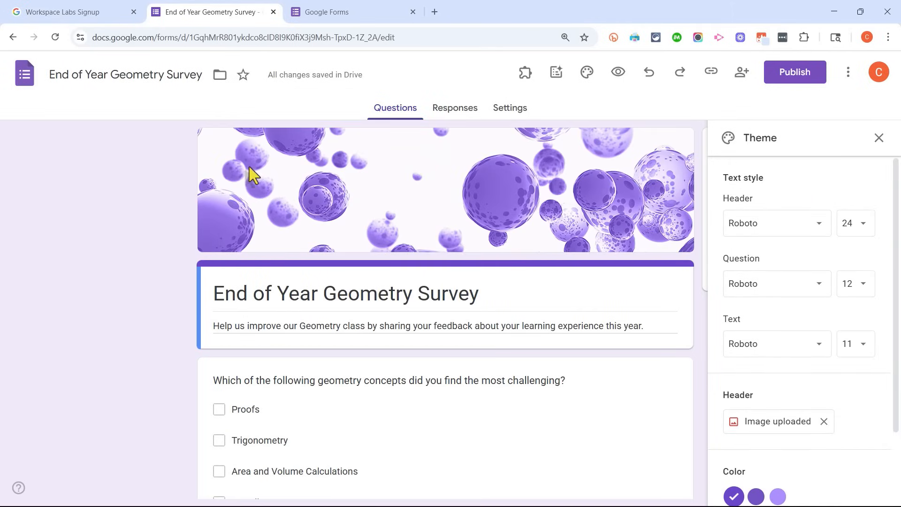
{"action": "mouse_move", "coordinate": [436, 129]}
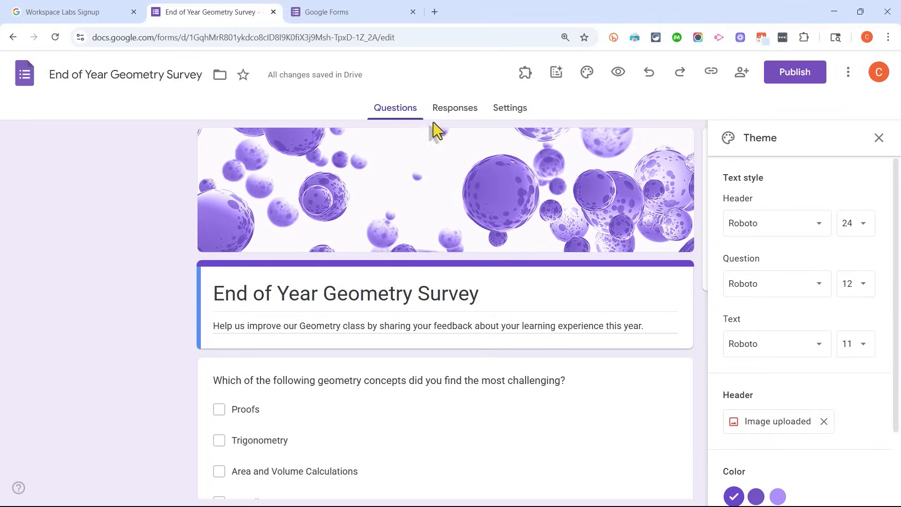
{"action": "mouse_move", "coordinate": [456, 115]}
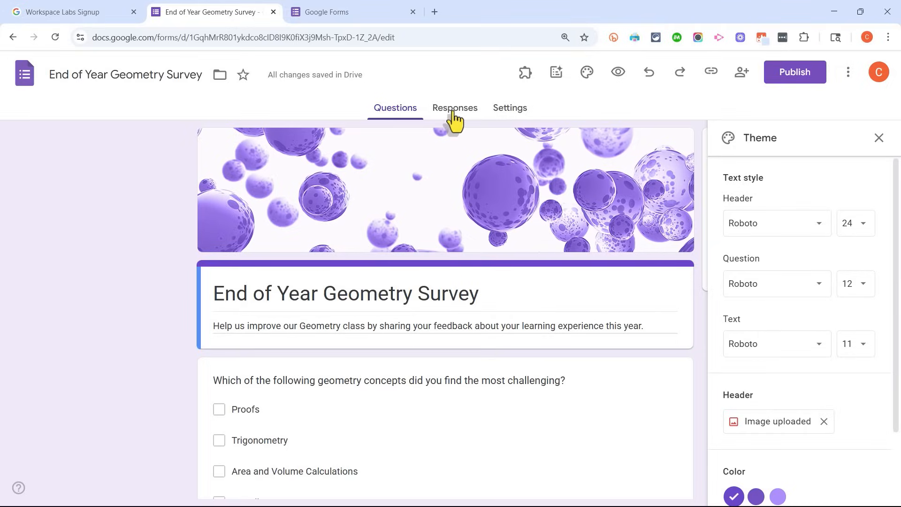
- Link the survey's responses to a newly created spreadsheet via Link to Sheets
{"action": "left_click", "coordinate": [454, 107]}
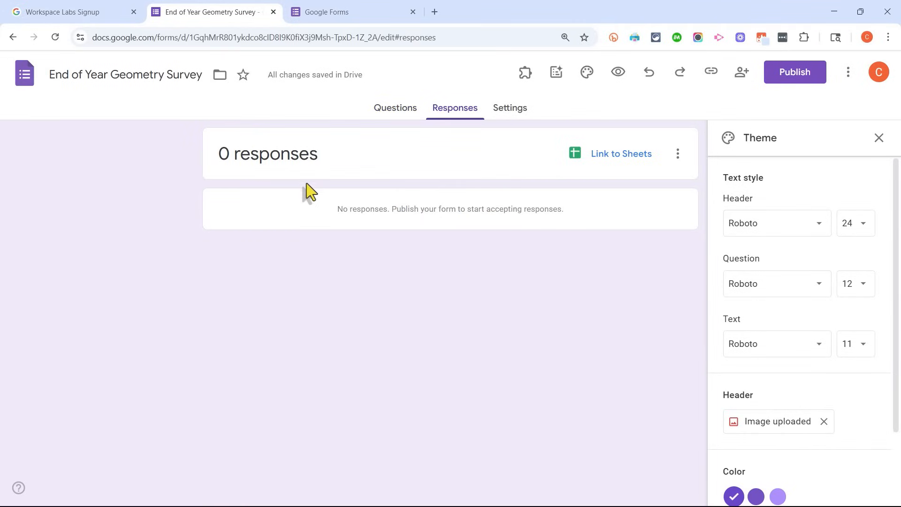
{"action": "mouse_move", "coordinate": [621, 153]}
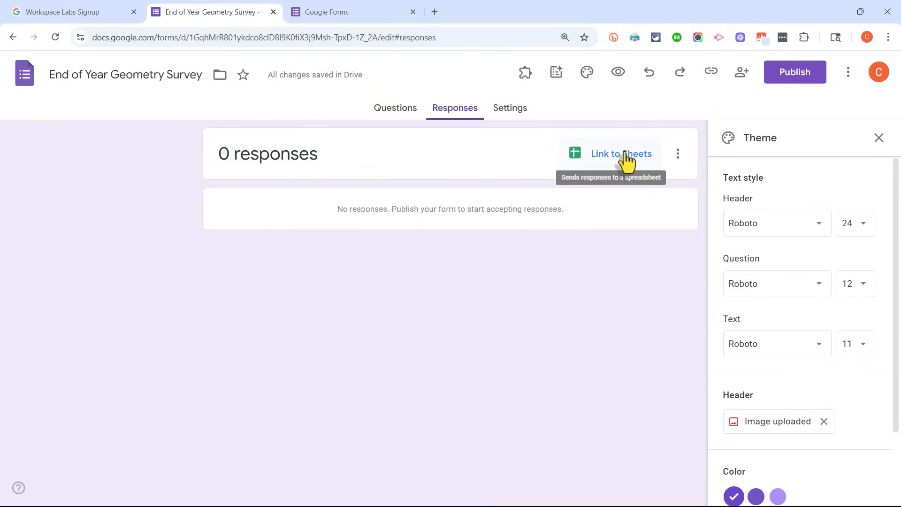
{"action": "left_click", "coordinate": [621, 153]}
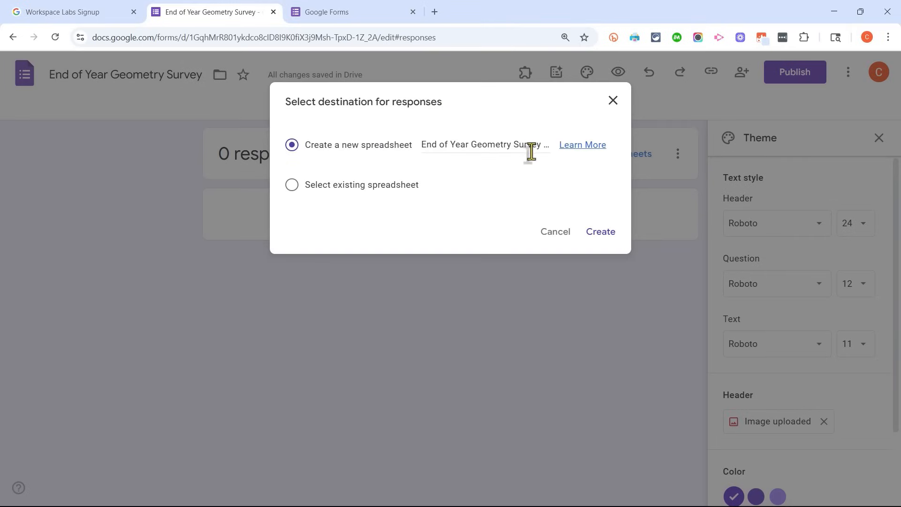
{"action": "mouse_move", "coordinate": [315, 192]}
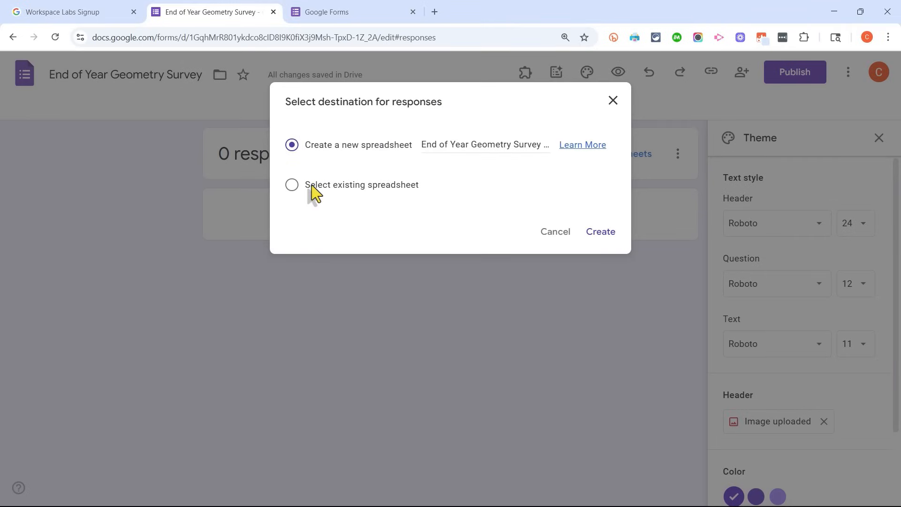
{"action": "left_click", "coordinate": [291, 185]}
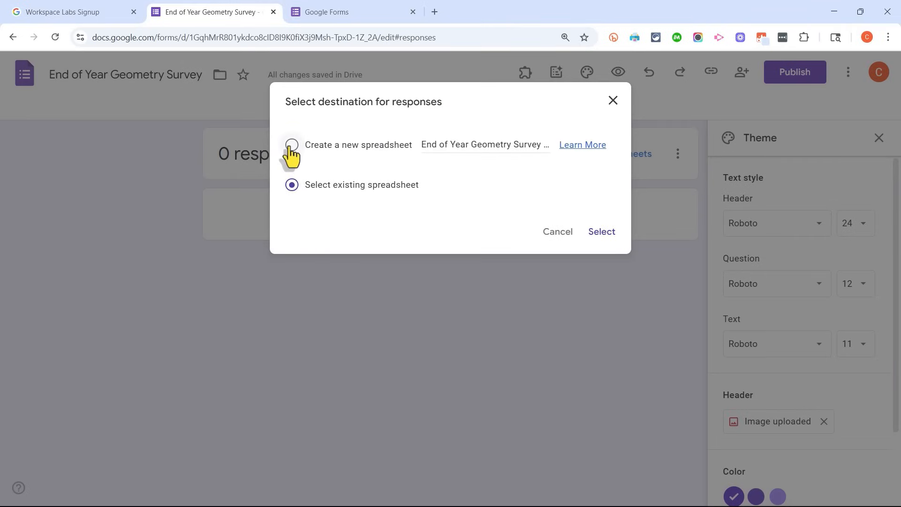
{"action": "left_click", "coordinate": [291, 145]}
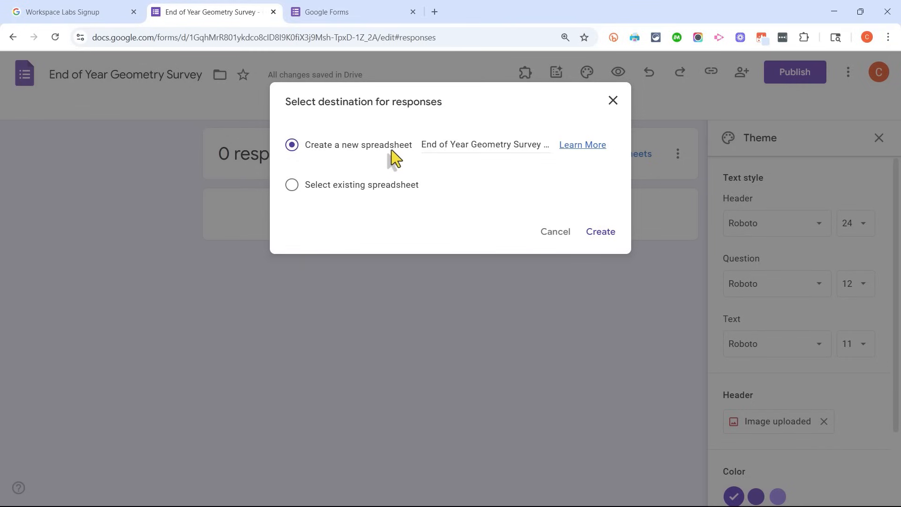
{"action": "mouse_move", "coordinate": [515, 154]}
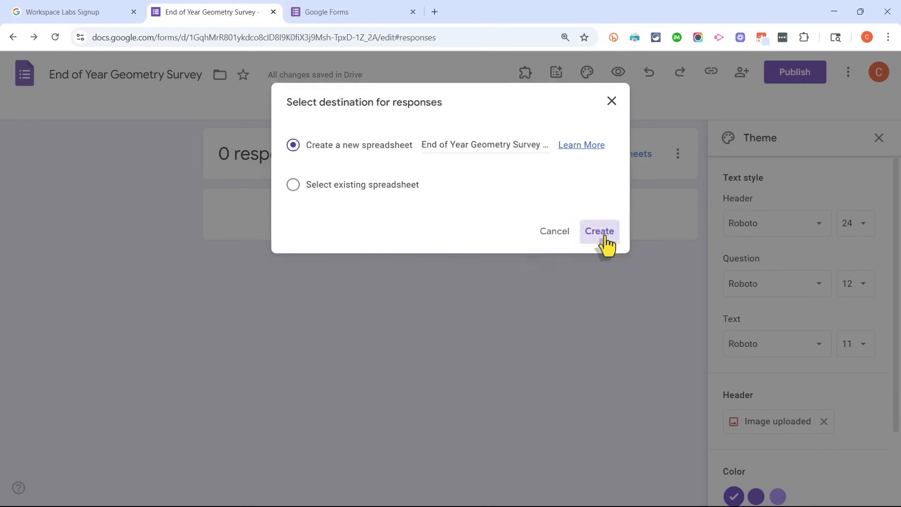
{"action": "left_click", "coordinate": [599, 231]}
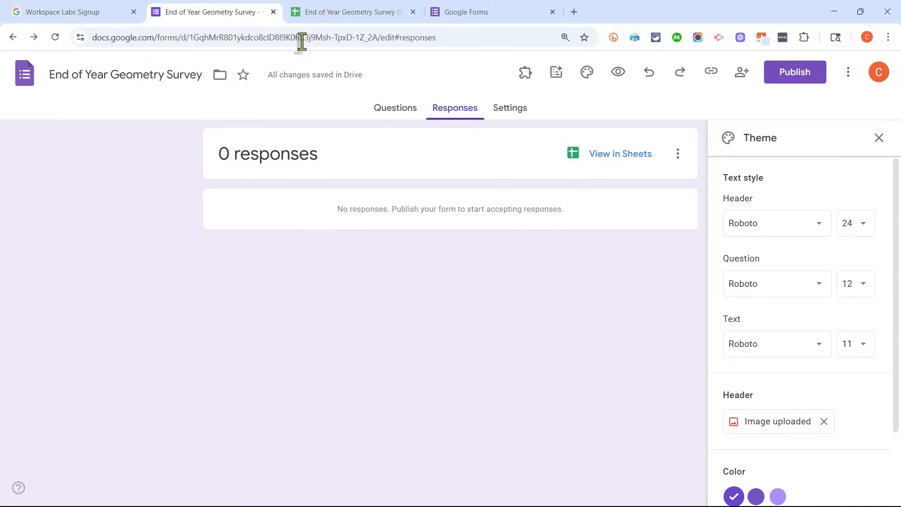
- In Settings > Responses, keep email collection at Do not collect
{"action": "left_click", "coordinate": [395, 107]}
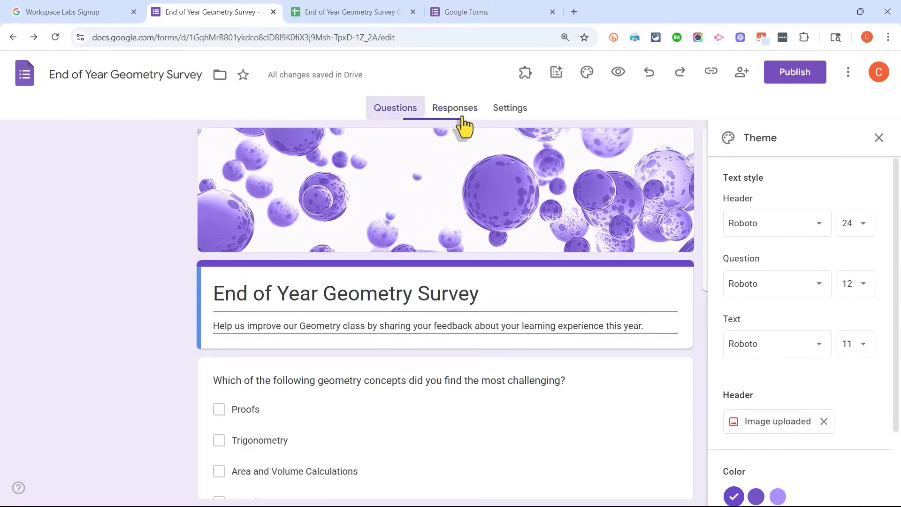
{"action": "left_click", "coordinate": [455, 107]}
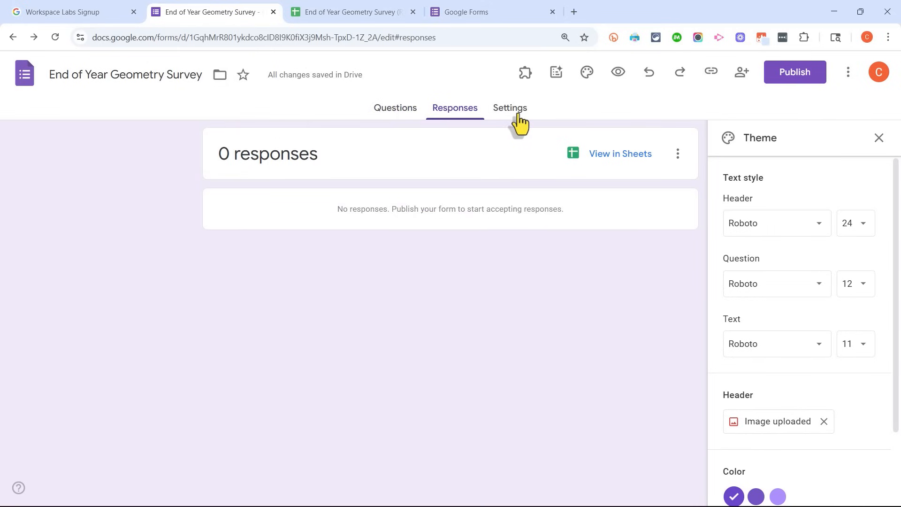
{"action": "left_click", "coordinate": [510, 107]}
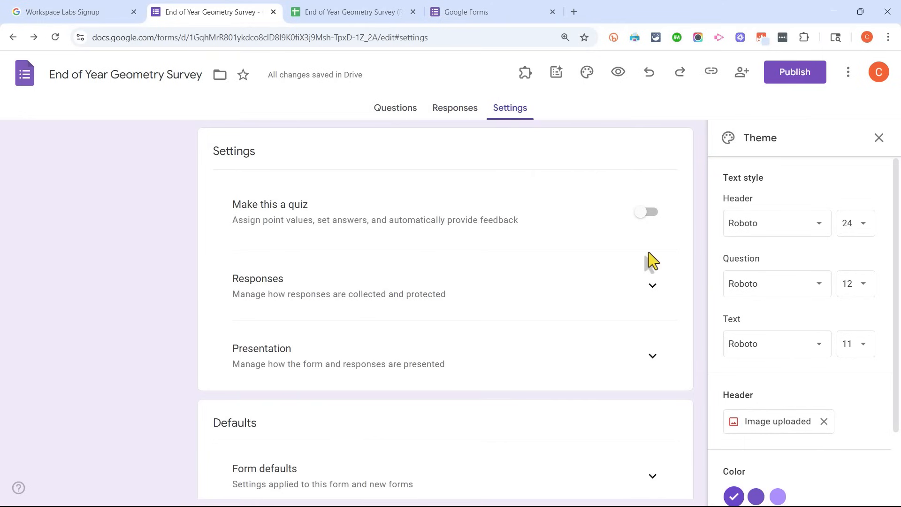
{"action": "mouse_move", "coordinate": [632, 250]}
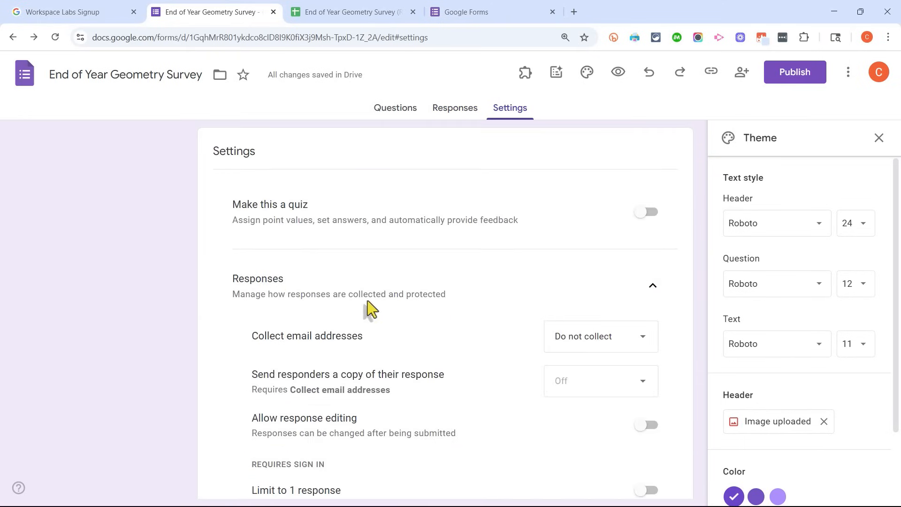
{"action": "scroll", "scroll_direction": "down", "scroll_amount": 3}
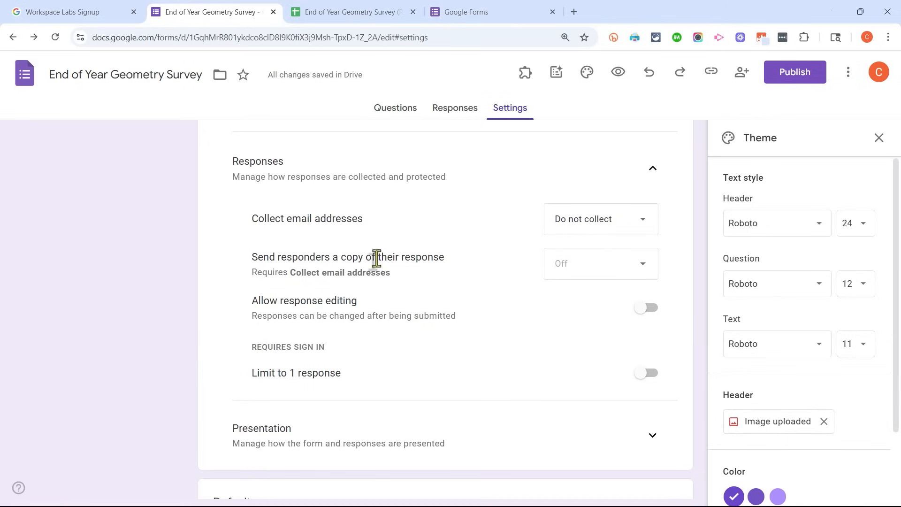
{"action": "left_click", "coordinate": [600, 219]}
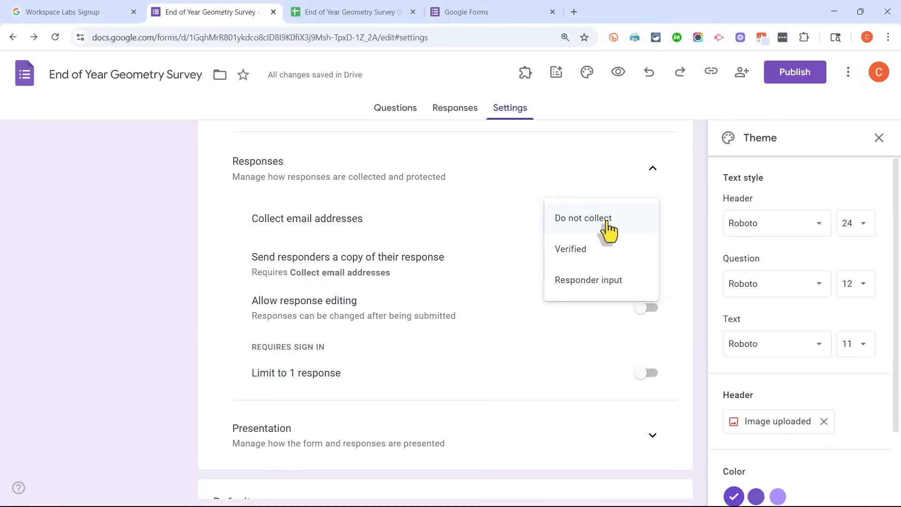
{"action": "left_click", "coordinate": [583, 217]}
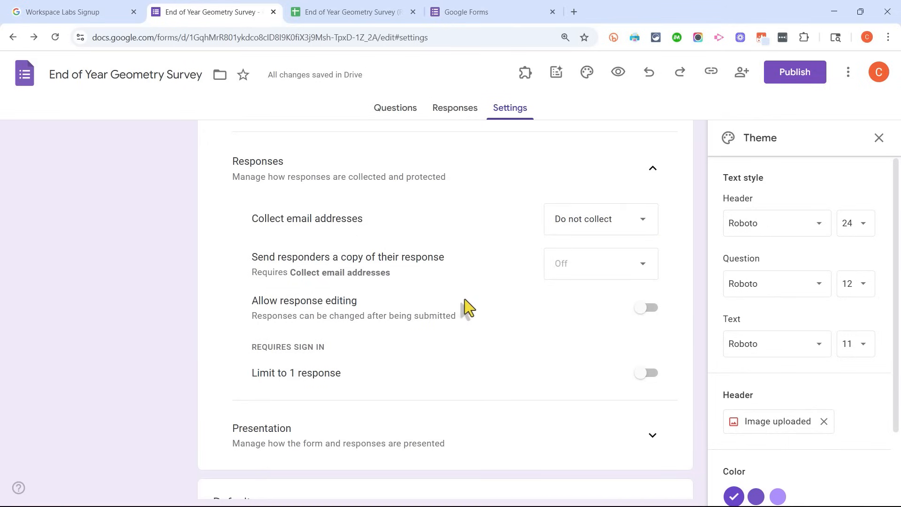
- Turn on Limit to 1 response per respondent
{"action": "scroll", "scroll_direction": "down", "scroll_amount": 3}
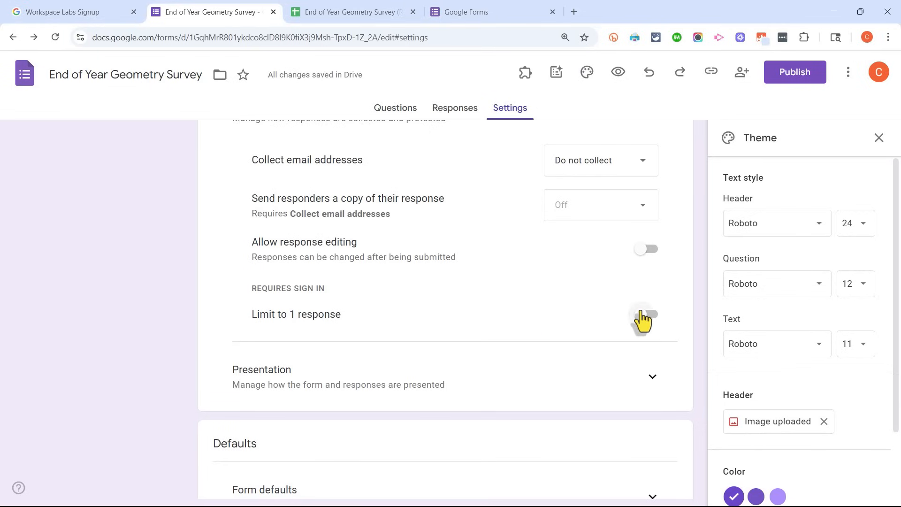
{"action": "left_click", "coordinate": [646, 314]}
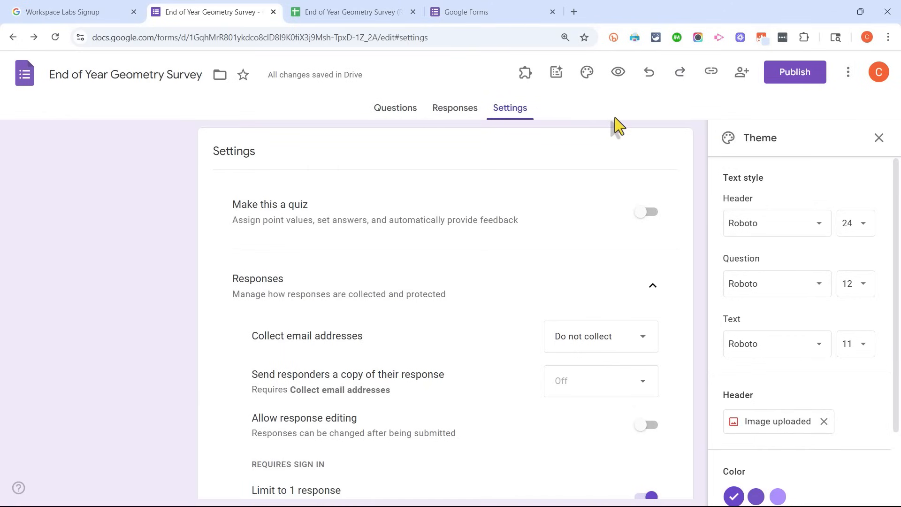
{"action": "mouse_move", "coordinate": [642, 110]}
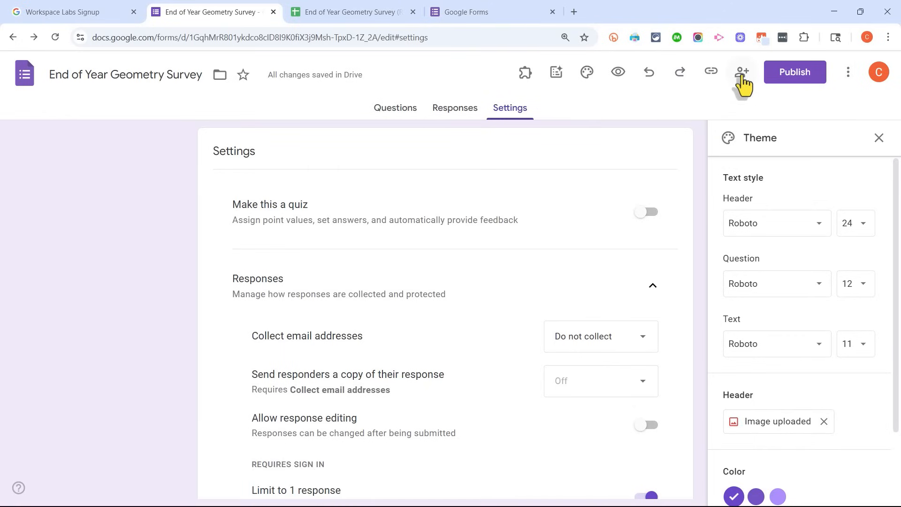
- Set responder access in the Share dialog to 'Anyone with the link'
{"action": "left_click", "coordinate": [742, 73]}
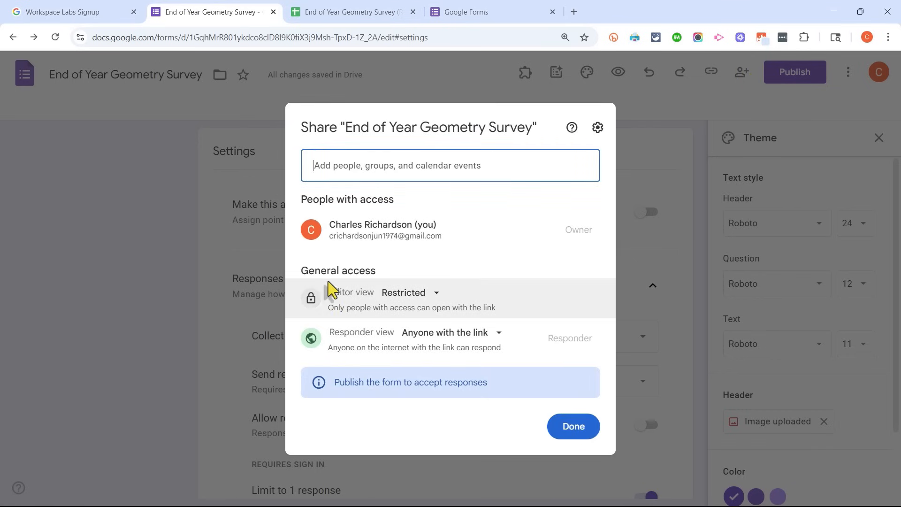
{"action": "mouse_move", "coordinate": [403, 293]}
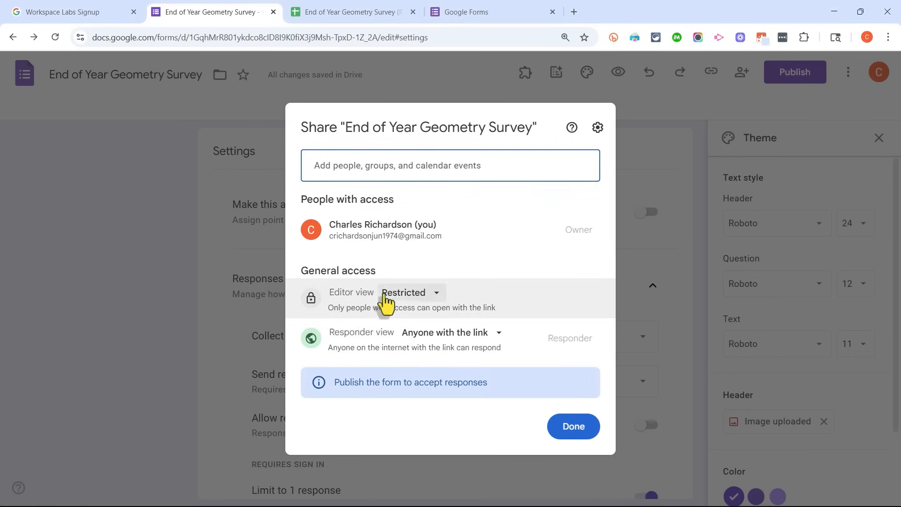
{"action": "mouse_move", "coordinate": [430, 305]}
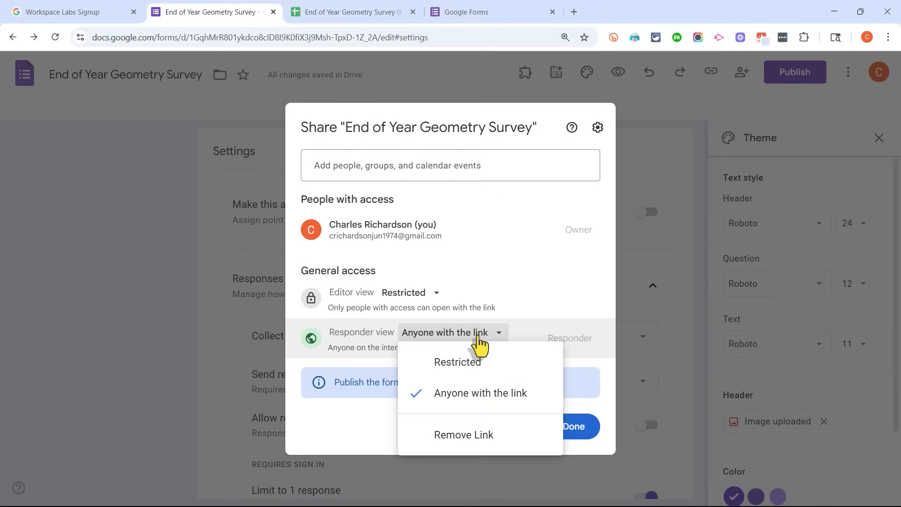
{"action": "left_click", "coordinate": [480, 392]}
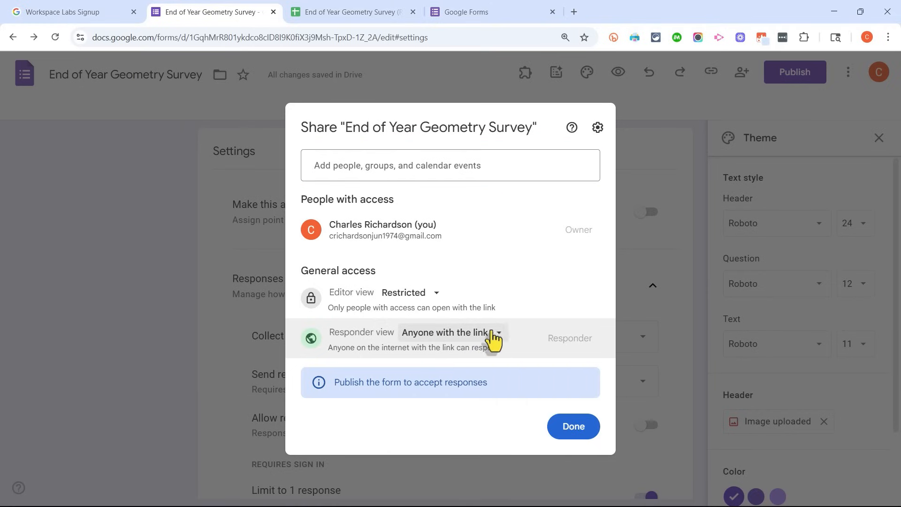
{"action": "mouse_move", "coordinate": [491, 342]}
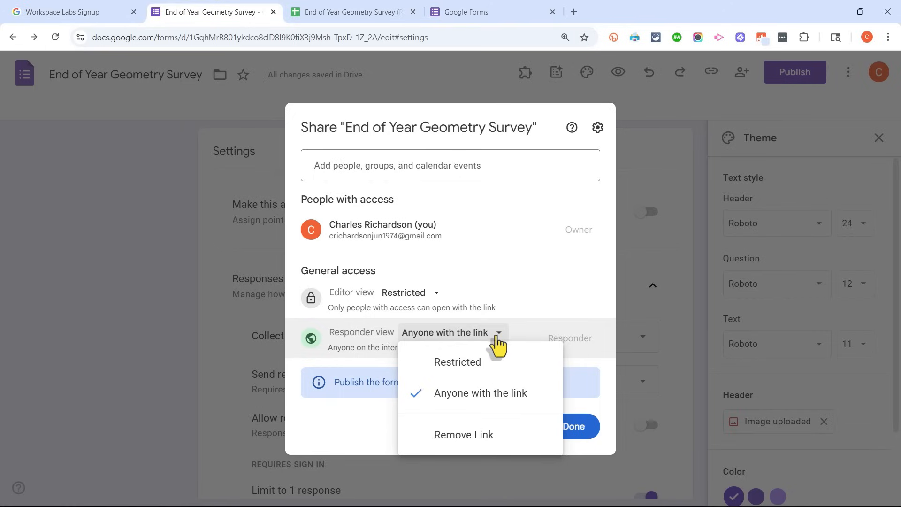
{"action": "mouse_move", "coordinate": [493, 341]}
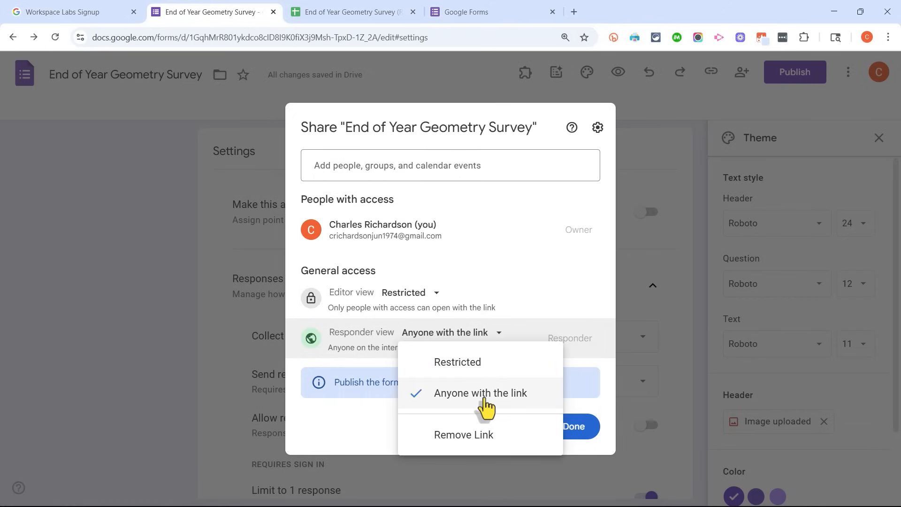
{"action": "left_click", "coordinate": [481, 392]}
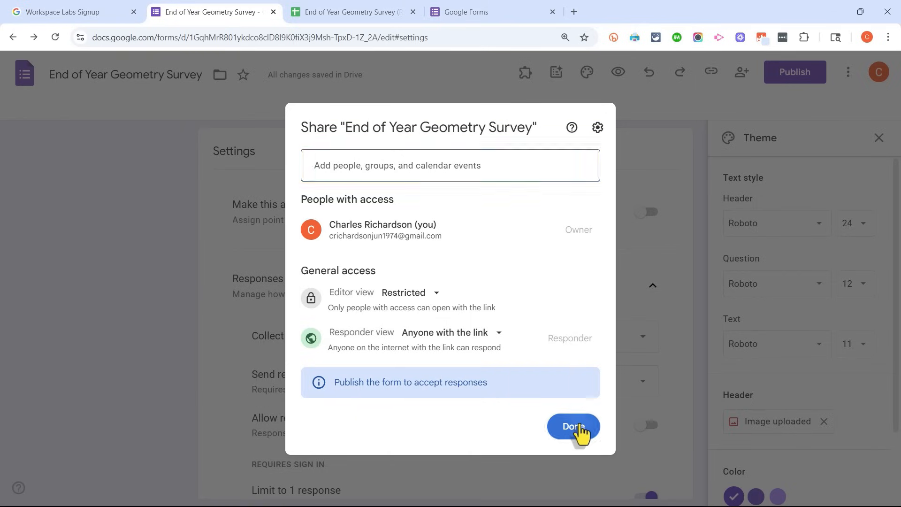
- Confirm sharing changes and publish the survey to accept responses
{"action": "left_click", "coordinate": [573, 427]}
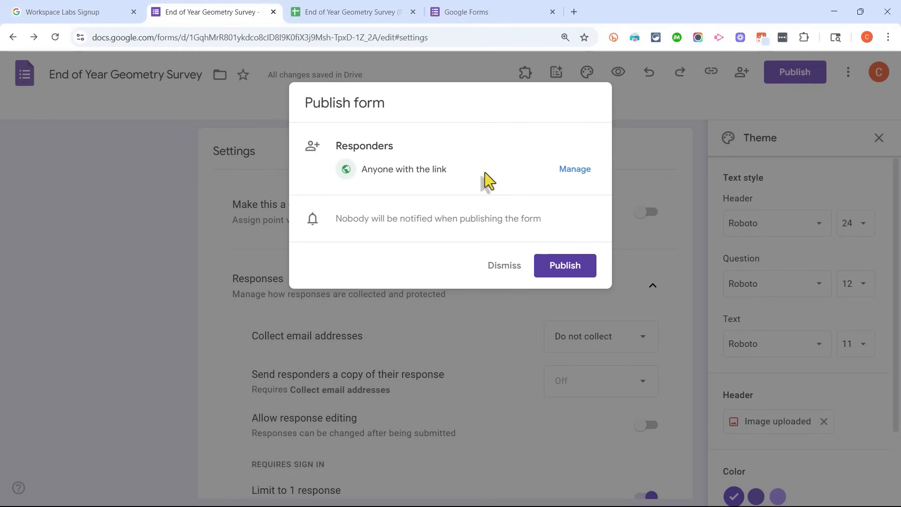
{"action": "mouse_move", "coordinate": [472, 190]}
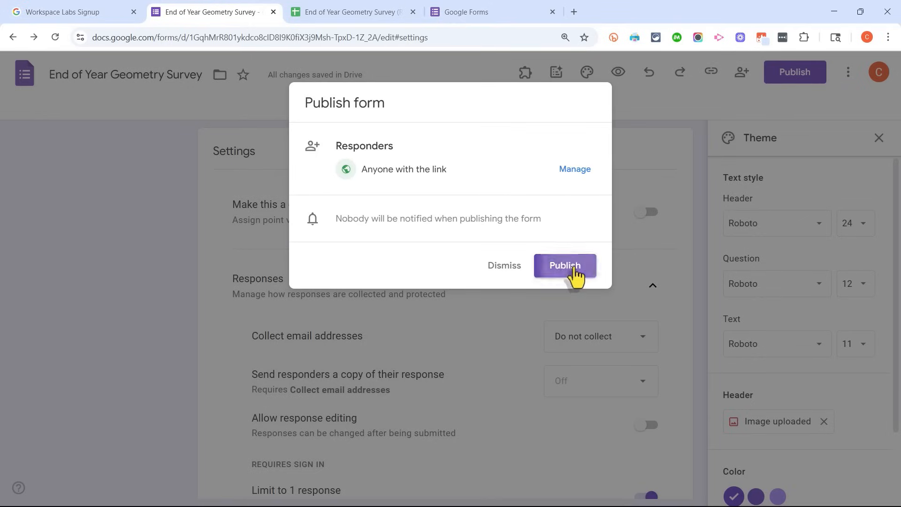
{"action": "left_click", "coordinate": [564, 265]}
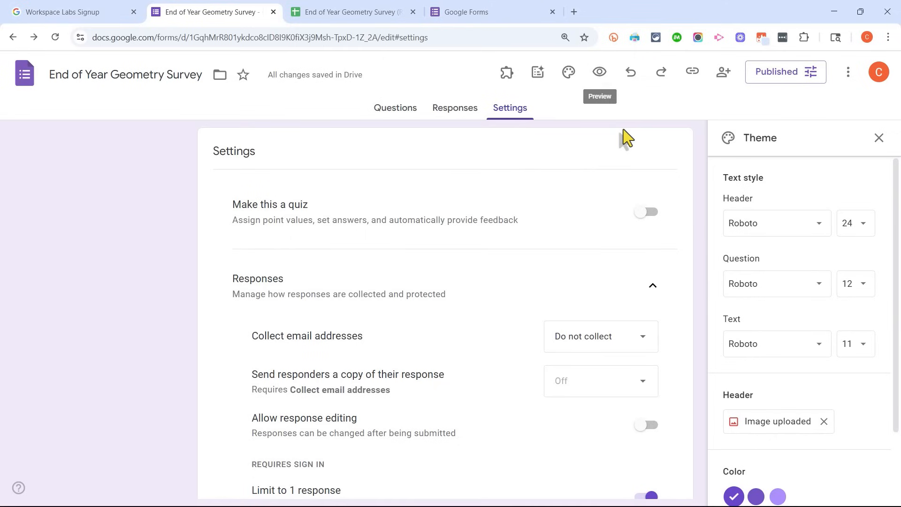
{"action": "mouse_move", "coordinate": [693, 72]}
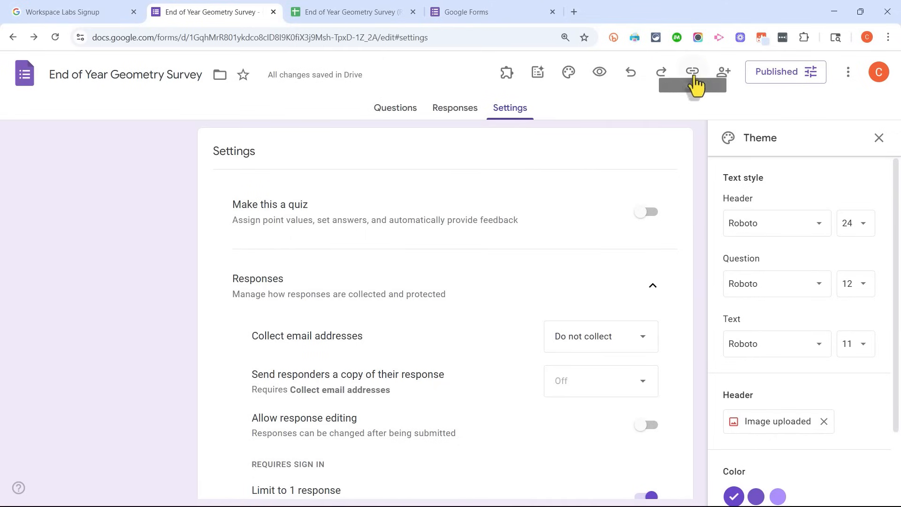
{"action": "mouse_move", "coordinate": [693, 71]}
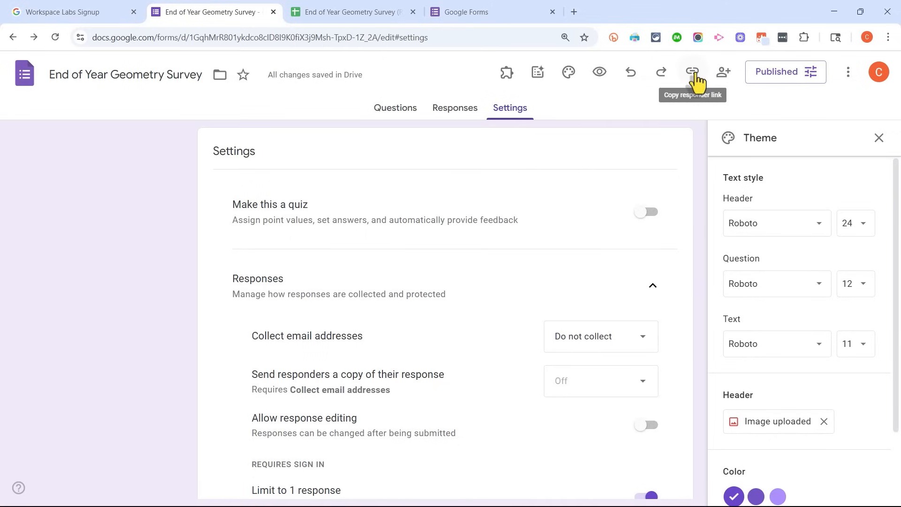
{"action": "left_click", "coordinate": [693, 73]}
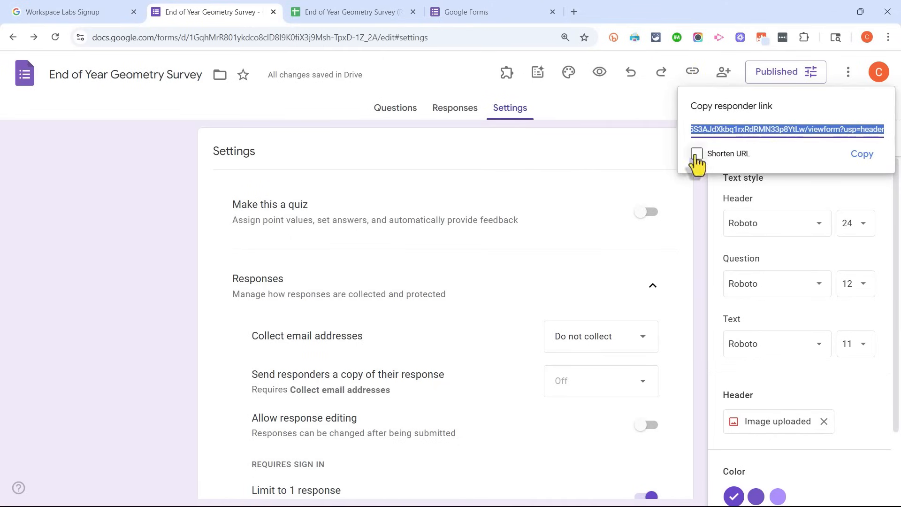
{"action": "left_click", "coordinate": [862, 153]}
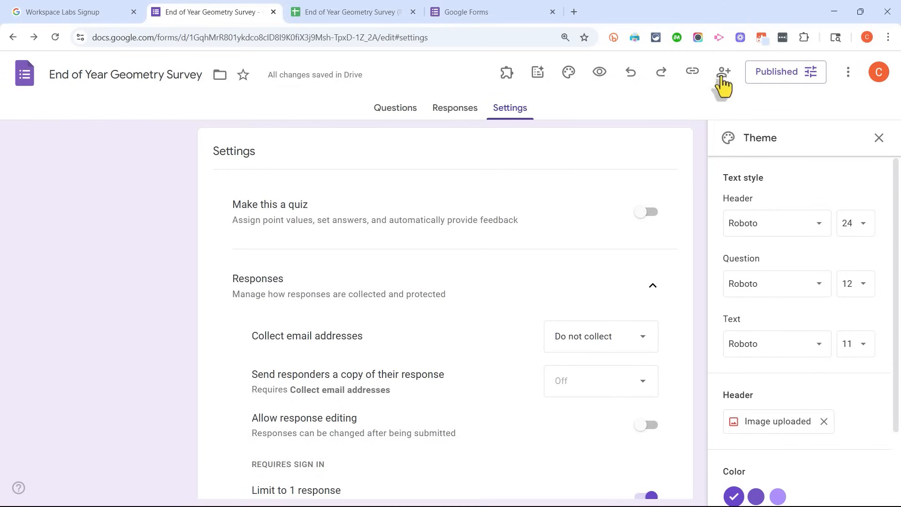
{"action": "mouse_move", "coordinate": [600, 73]}
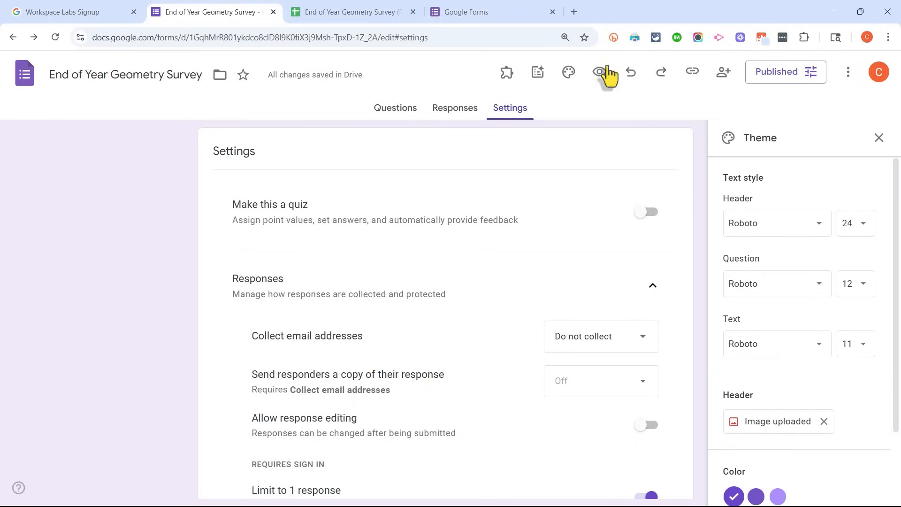
{"action": "mouse_move", "coordinate": [119, 79]}
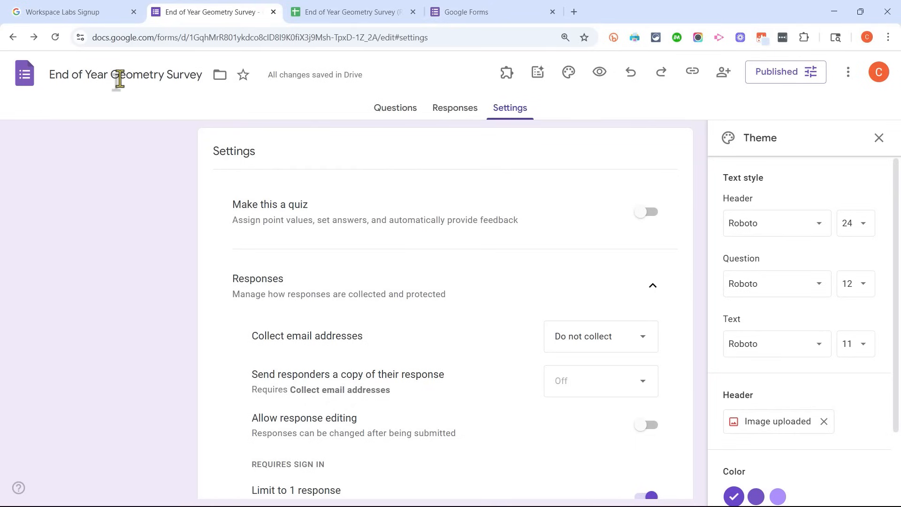
{"action": "mouse_move", "coordinate": [306, 103]}
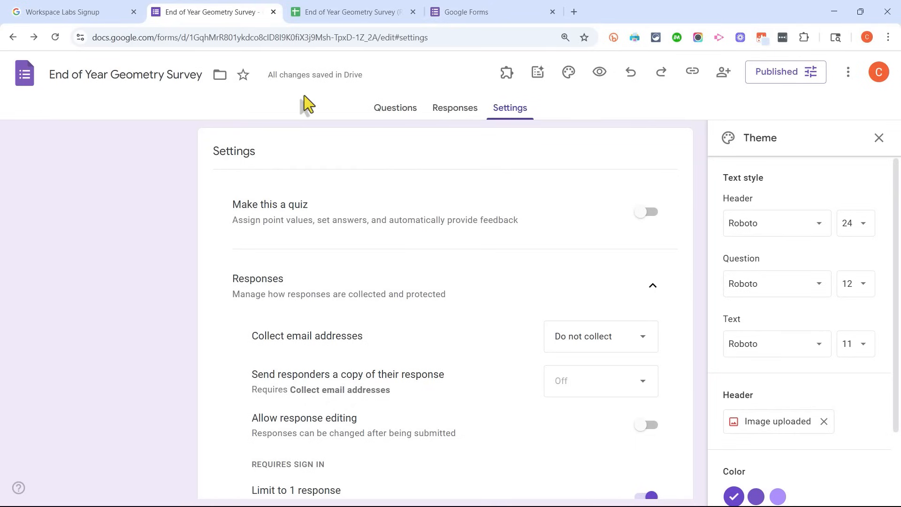
- Open the Workspace Labs help article and search the page for 'school'
{"action": "left_click", "coordinate": [63, 11]}
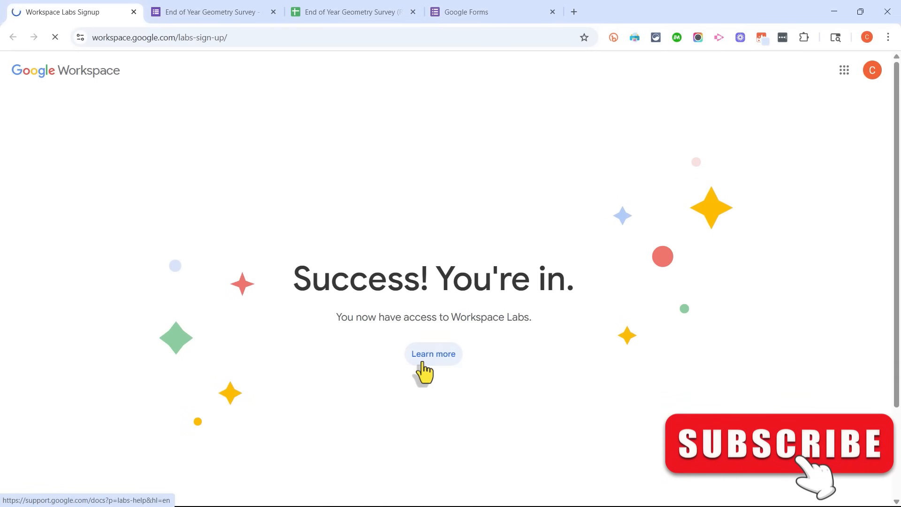
{"action": "left_click", "coordinate": [432, 354]}
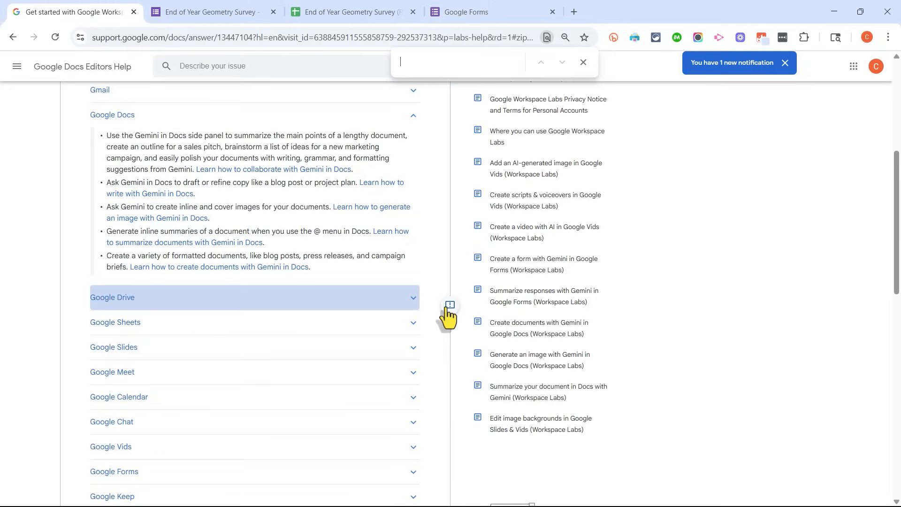
{"action": "type", "text": "school"}
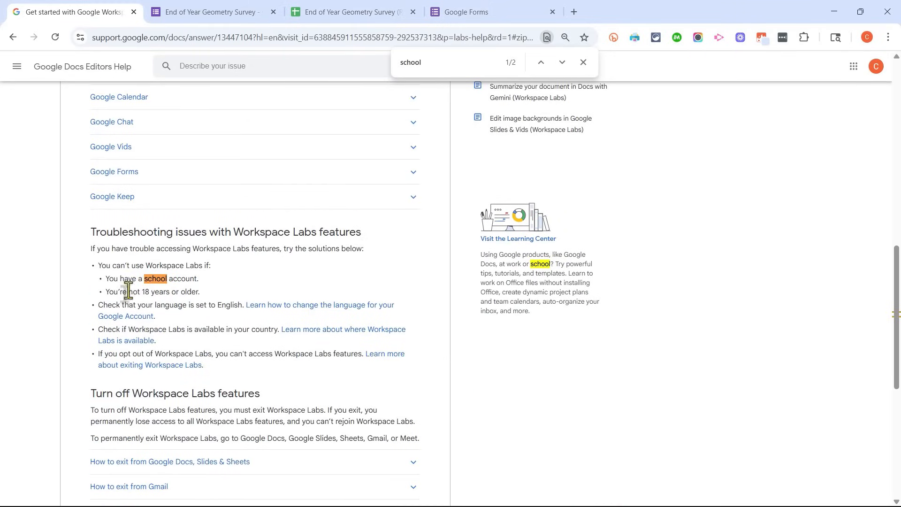
{"action": "mouse_move", "coordinate": [229, 296]}
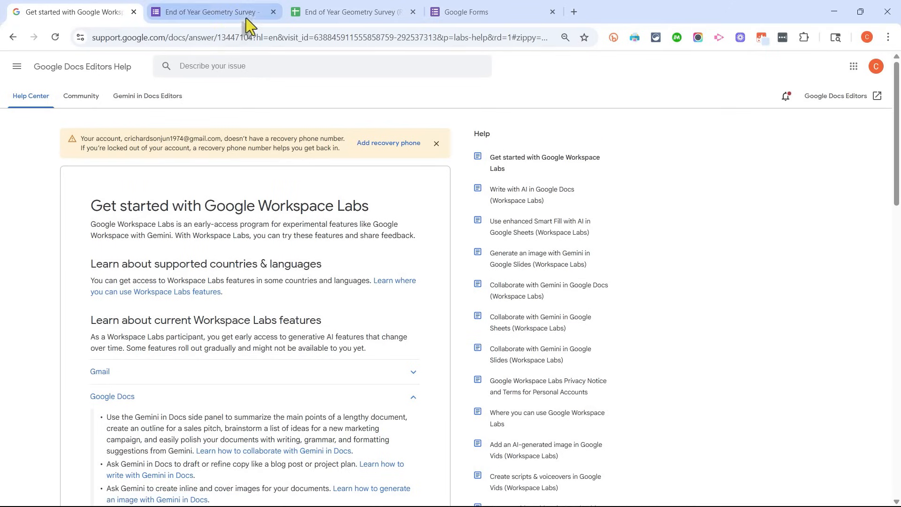
{"action": "left_click", "coordinate": [213, 11]}
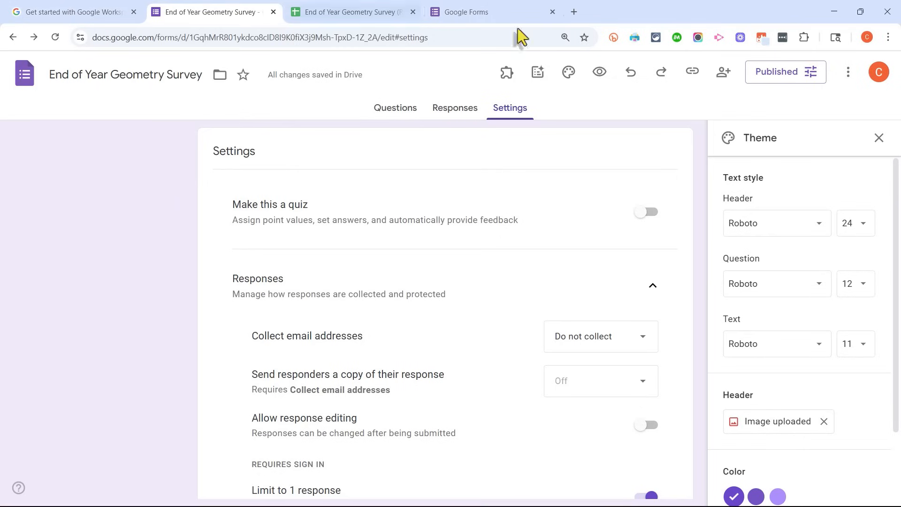
{"action": "mouse_move", "coordinate": [724, 71]}
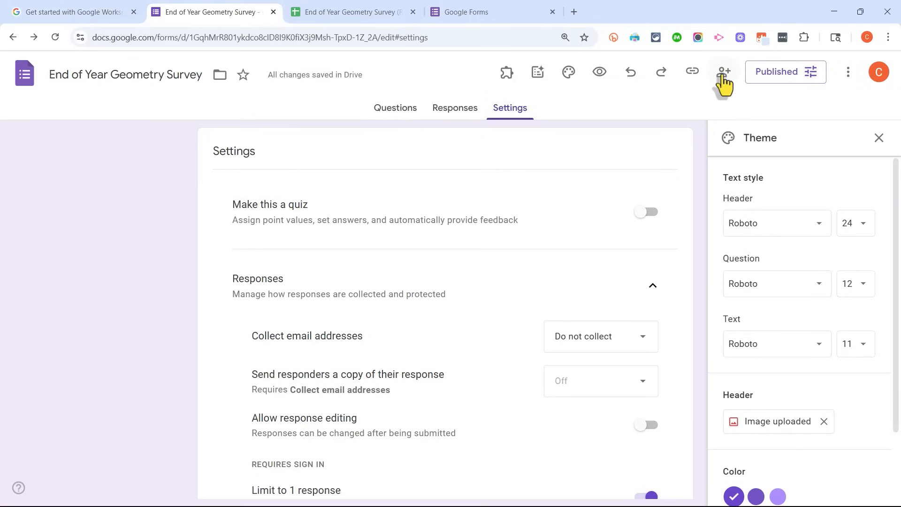
{"action": "left_click", "coordinate": [724, 72]}
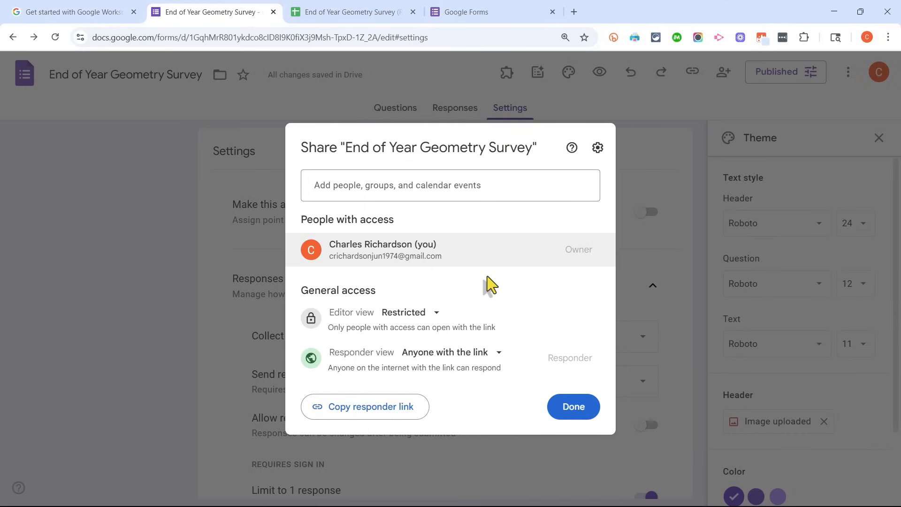
{"action": "left_click", "coordinate": [572, 407]}
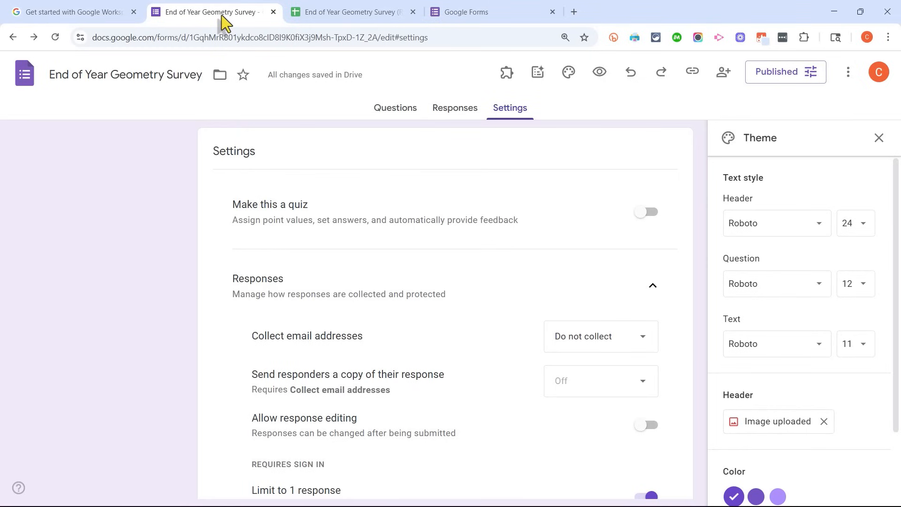
{"action": "mouse_move", "coordinate": [288, 105]}
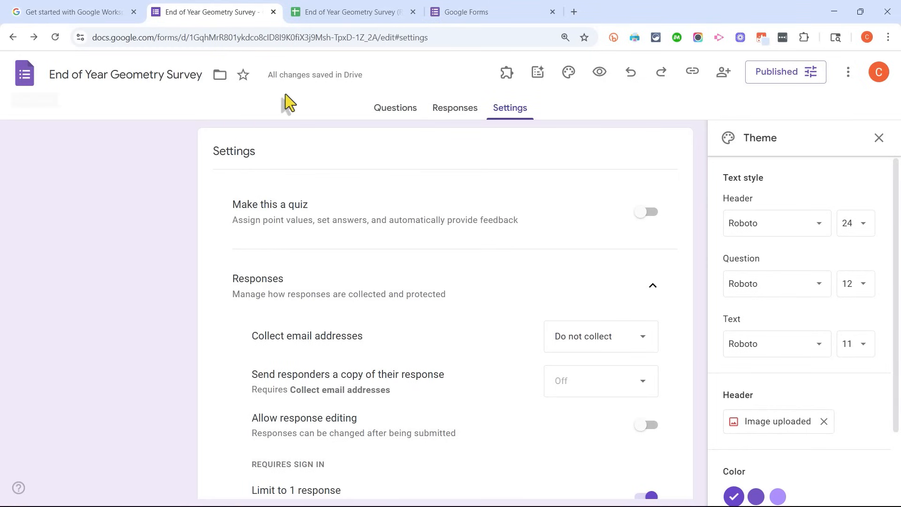
{"action": "mouse_move", "coordinate": [293, 103]}
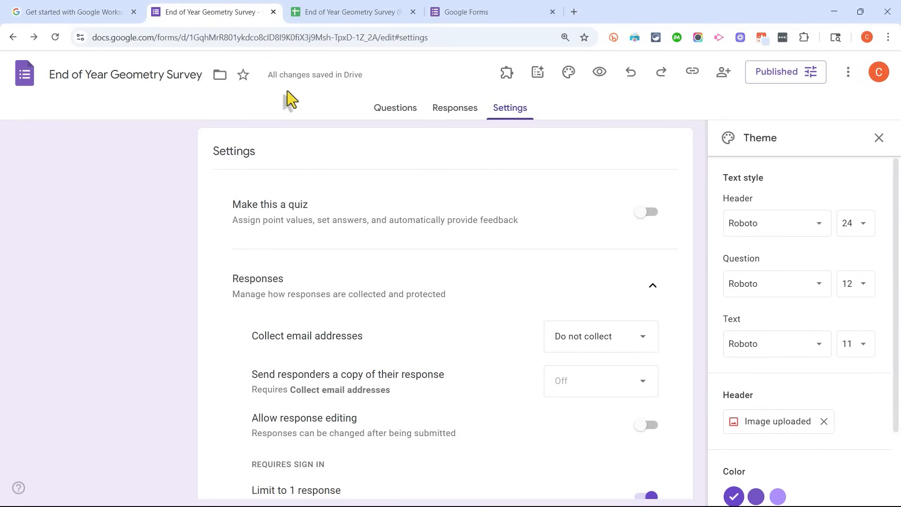
{"action": "left_click", "coordinate": [69, 11]}
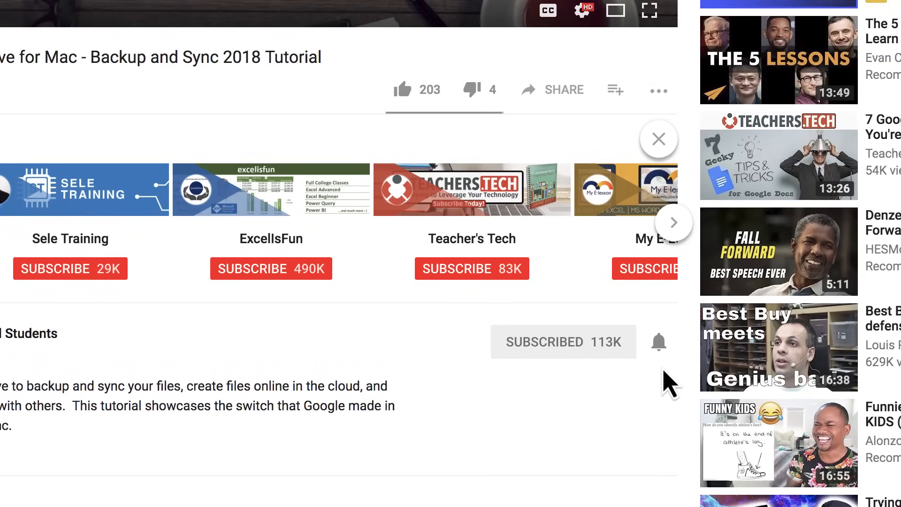
{"action": "mouse_move", "coordinate": [659, 342]}
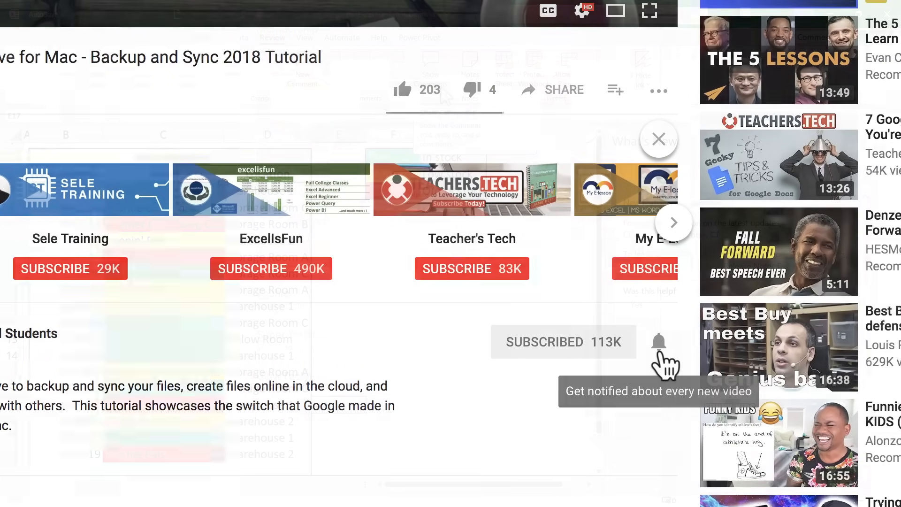